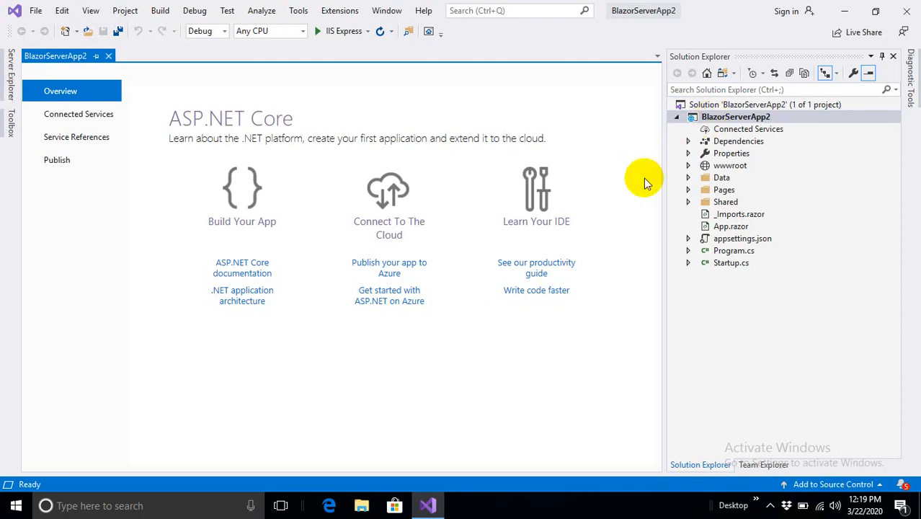
pyautogui.moveTo(409, 224)
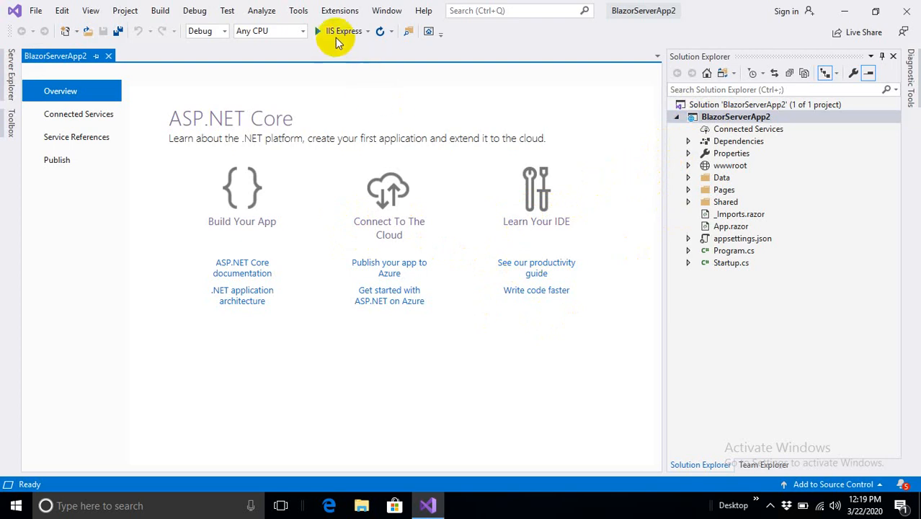
# Step: Run BlazorServerApp2 with IIS Express so its Hello, world! page opens in the browser
pyautogui.click(315, 30)
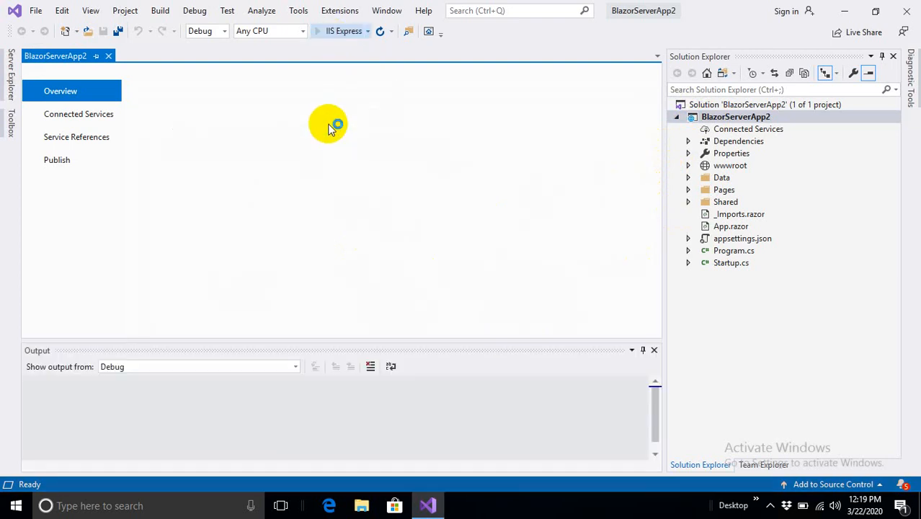
pyautogui.click(333, 30)
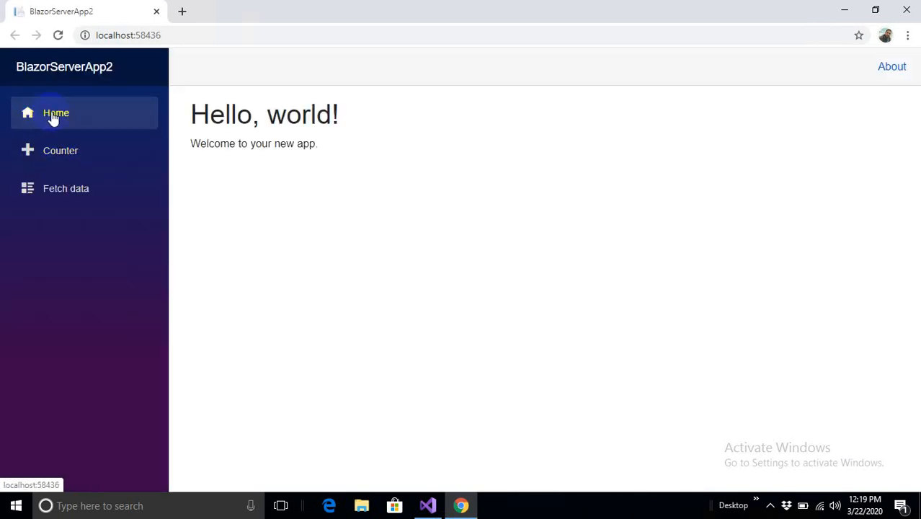
# Step: Raise the Counter page's count to 4, then go back to the Home page
pyautogui.click(61, 150)
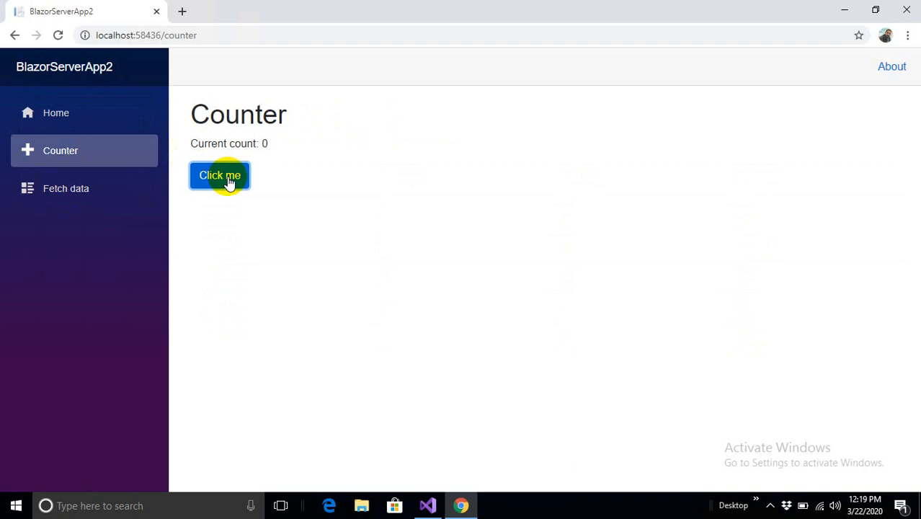
pyautogui.click(220, 175)
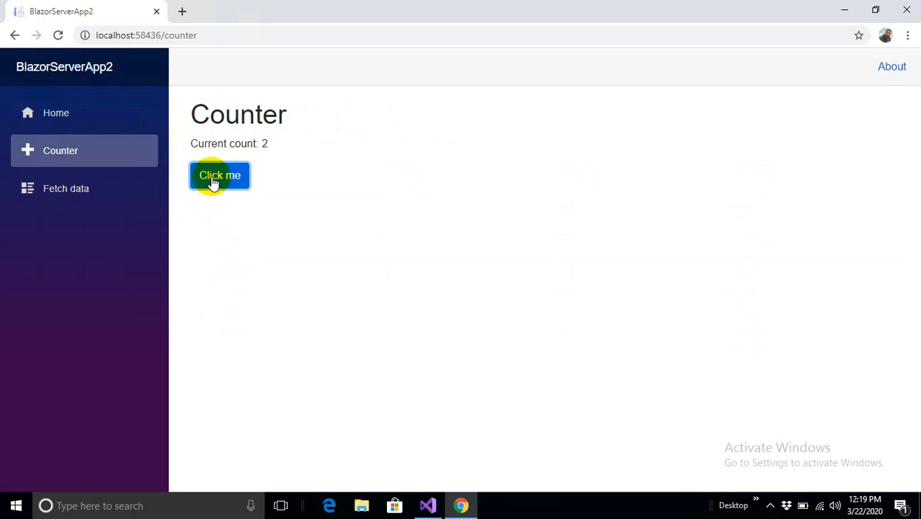
pyautogui.click(219, 175)
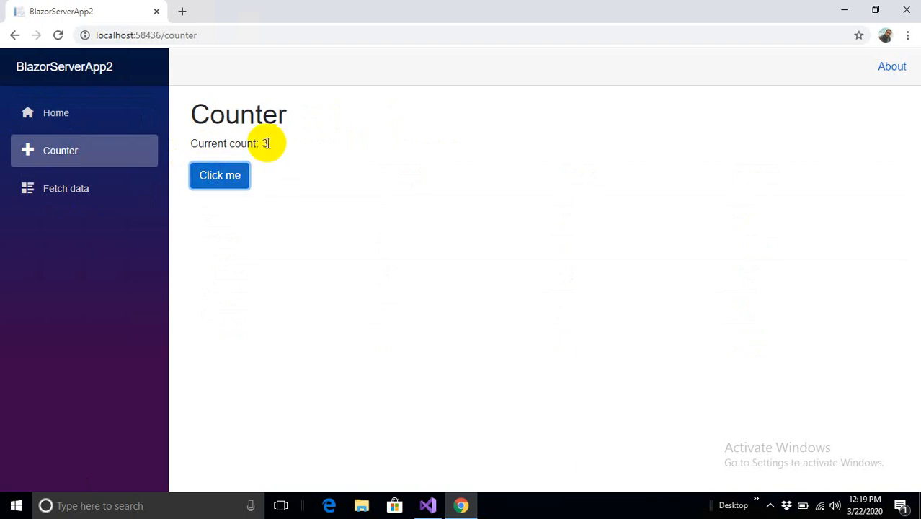
pyautogui.click(220, 175)
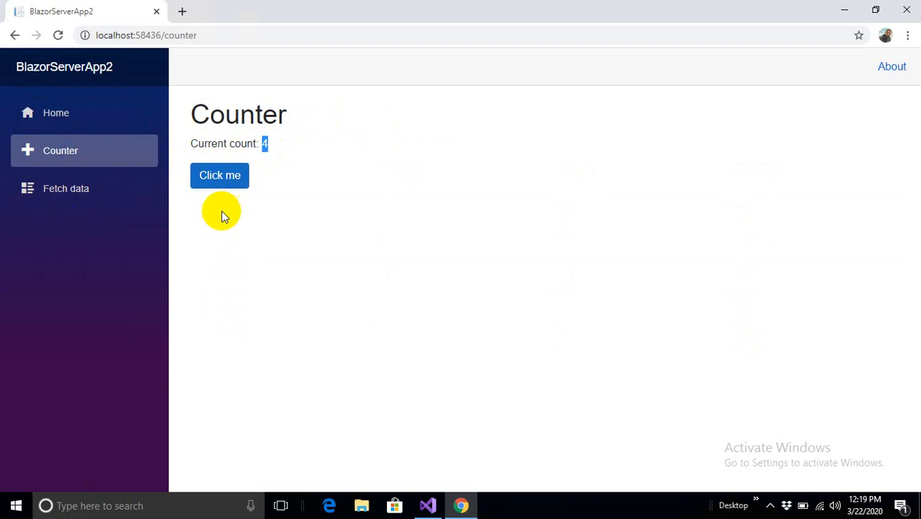
pyautogui.click(55, 112)
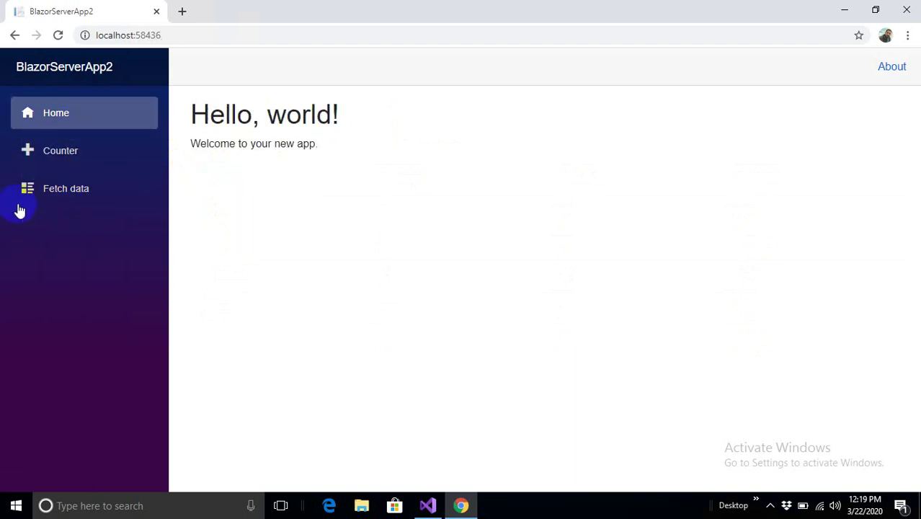
pyautogui.moveTo(280, 134)
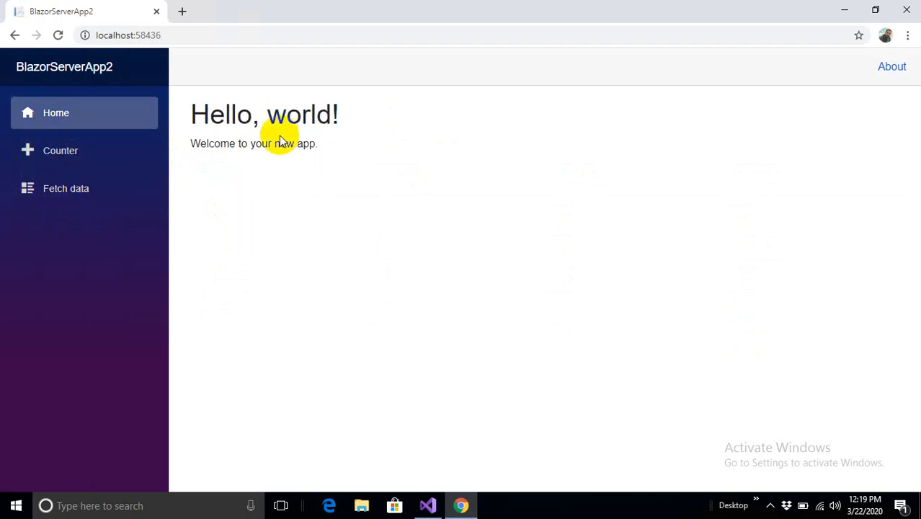
pyautogui.click(427, 505)
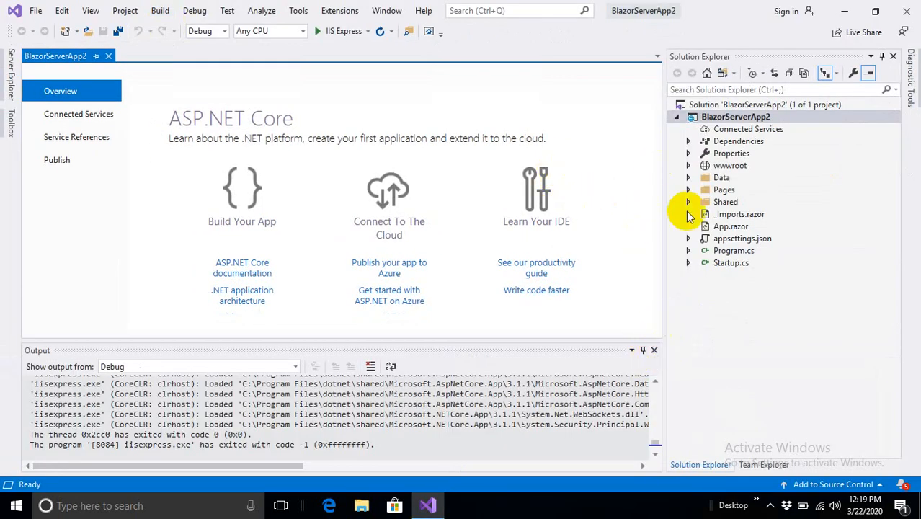
# Step: Expand the Pages folder in Solution Explorer and bring up its context menu
pyautogui.click(688, 189)
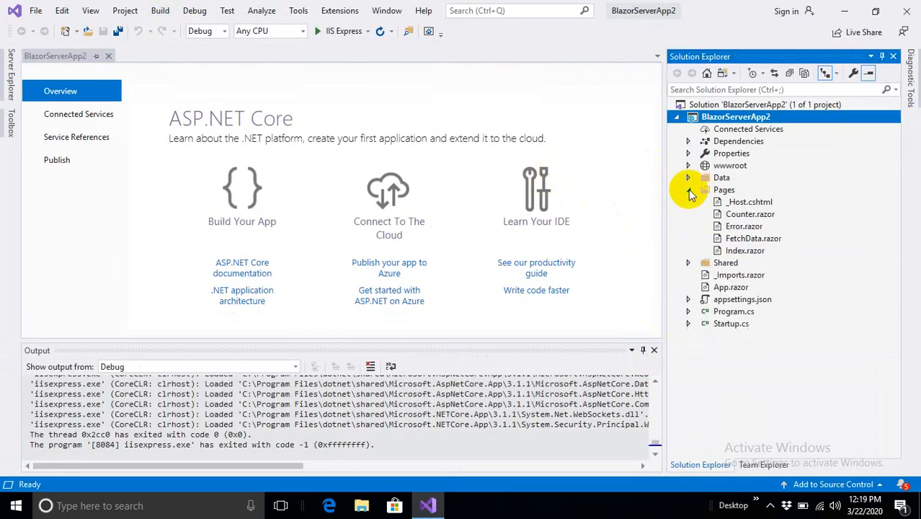
pyautogui.click(723, 189)
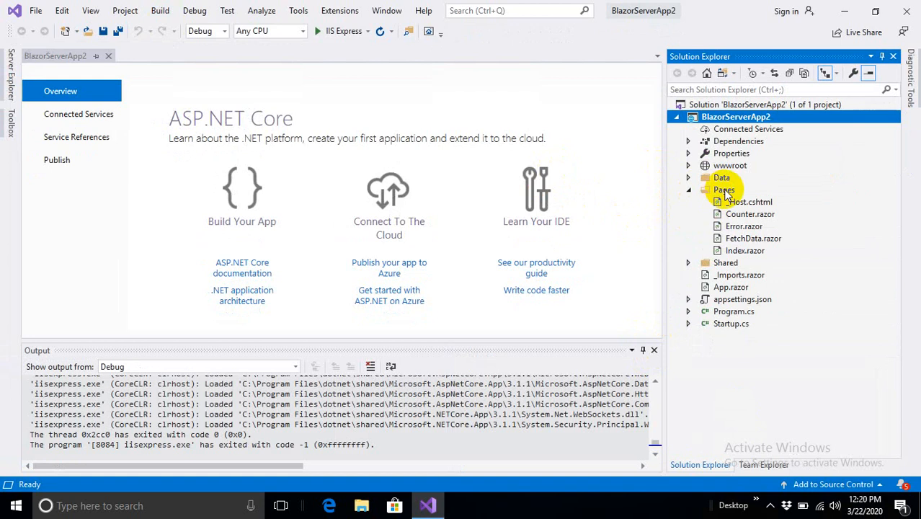
pyautogui.rightClick(723, 189)
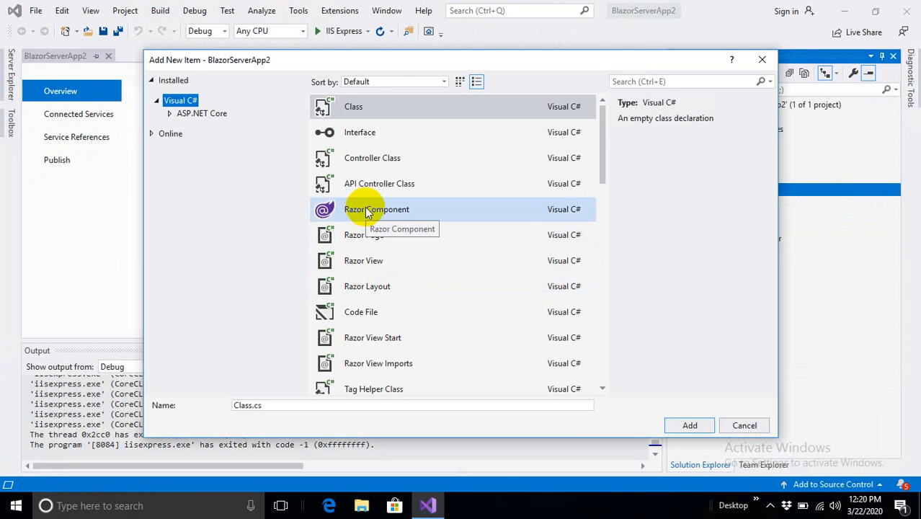
# Step: Add a Razor Component item named MyPage.razor to the Pages folder
pyautogui.click(376, 209)
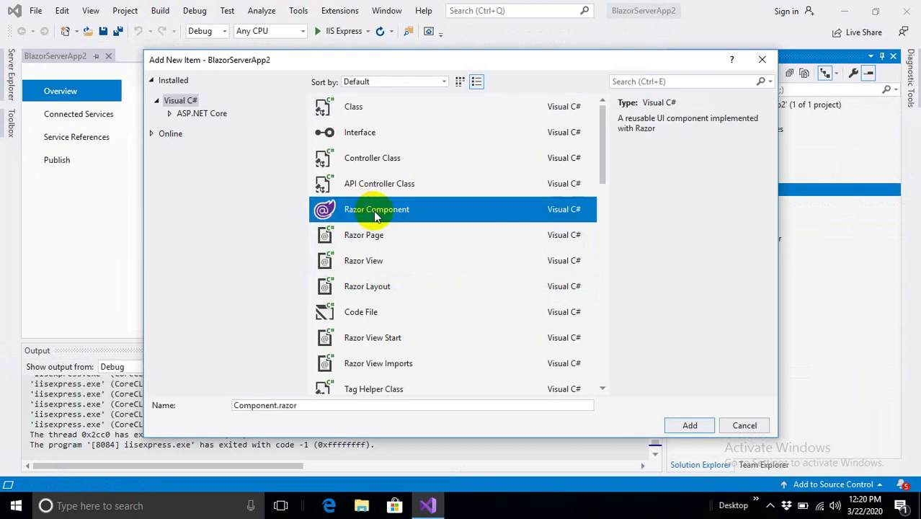
pyautogui.click(363, 235)
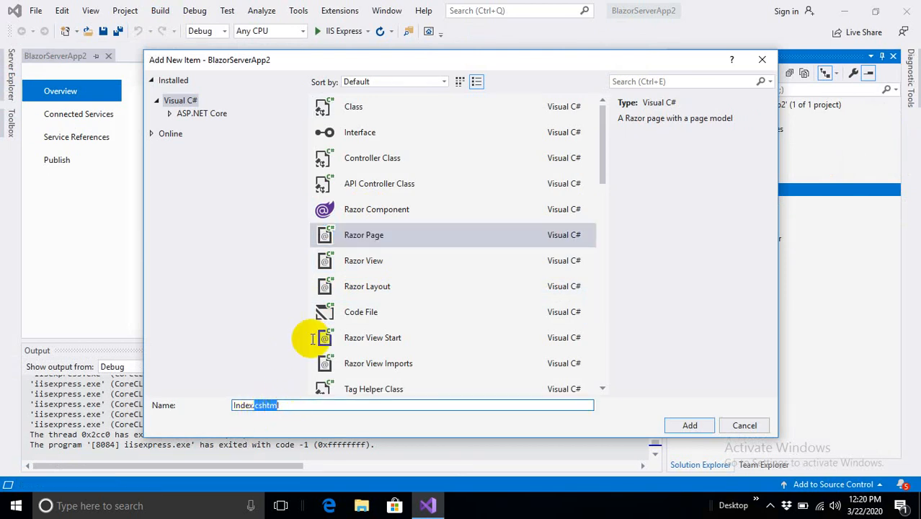
pyautogui.click(376, 209)
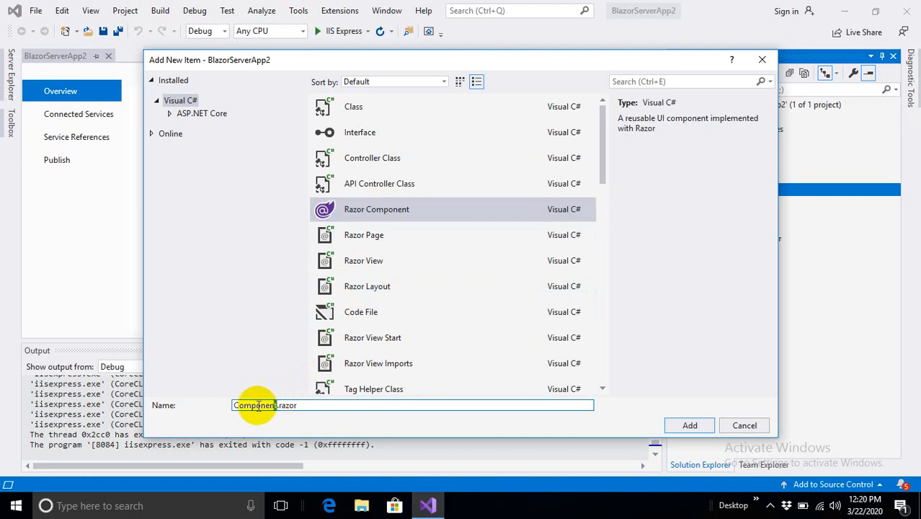
pyautogui.write('MyPage.razor')
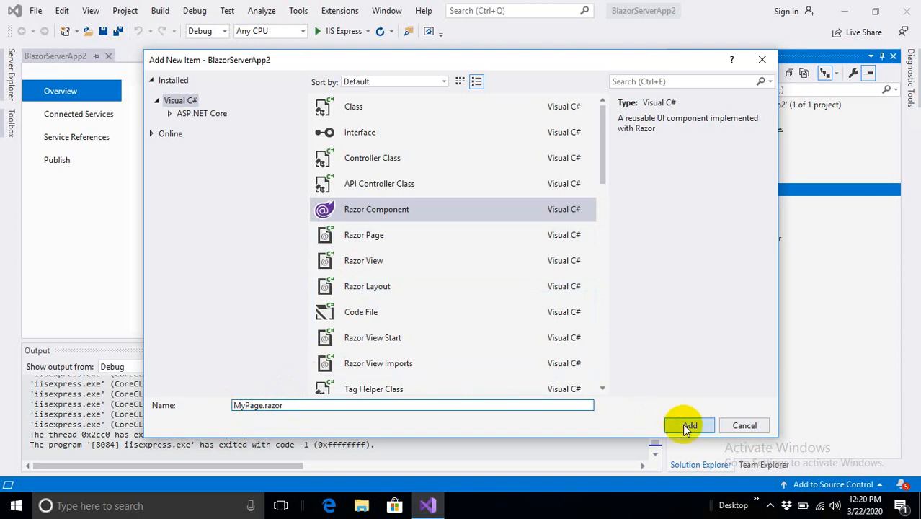
pyautogui.click(687, 425)
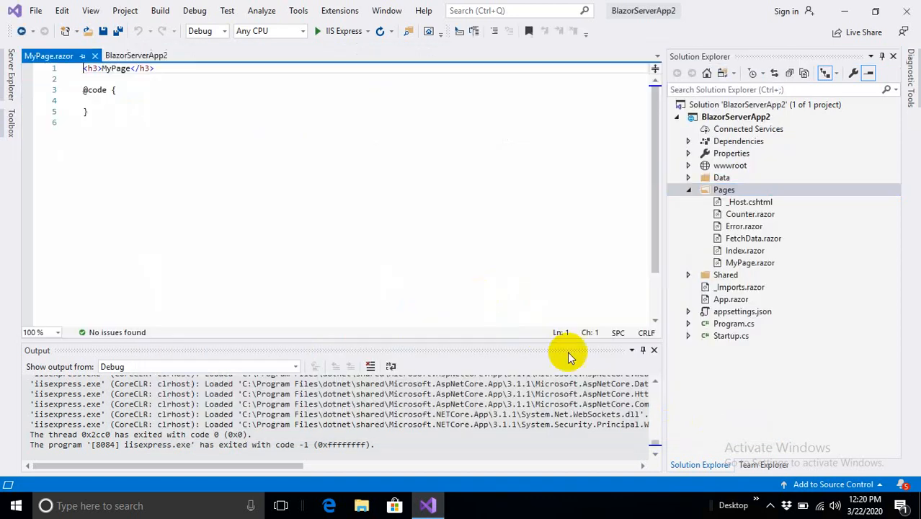
pyautogui.click(653, 349)
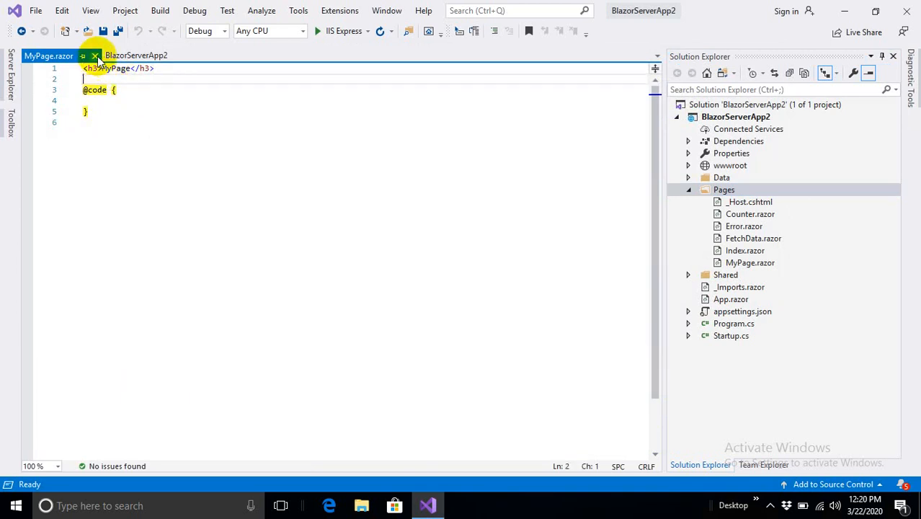
pyautogui.moveTo(52, 55)
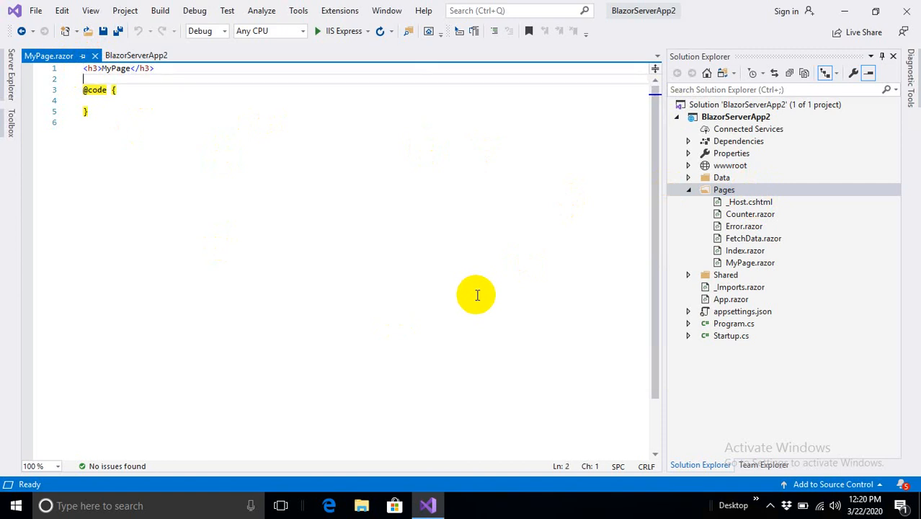
pyautogui.write('Runna')
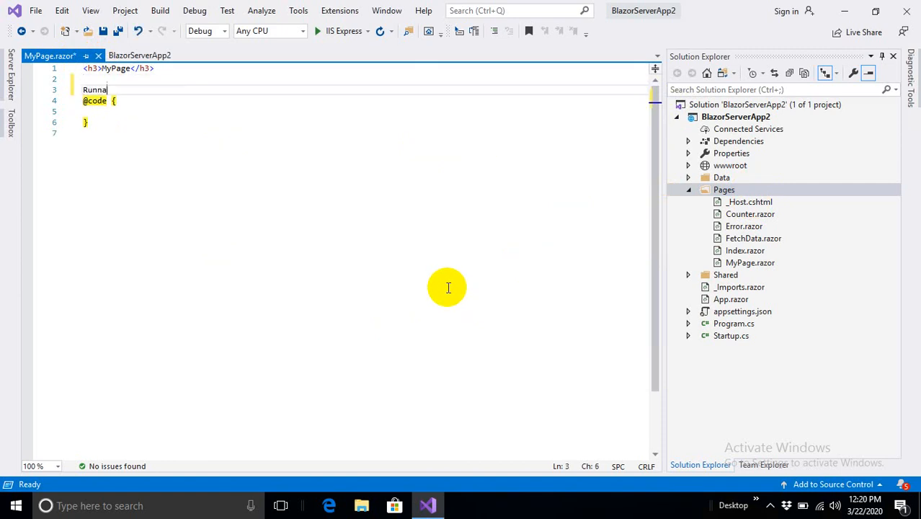
pyautogui.write('ble components')
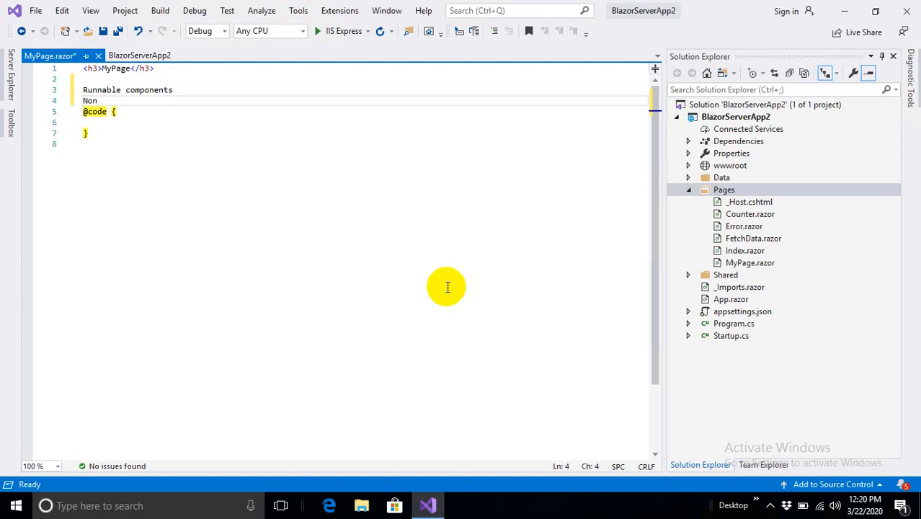
pyautogui.write('-Runable Components')
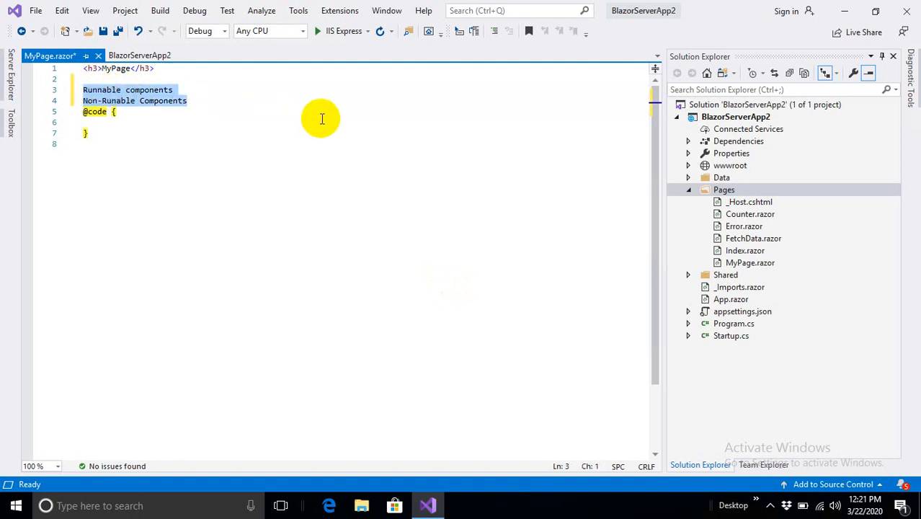
pyautogui.press('Delete')
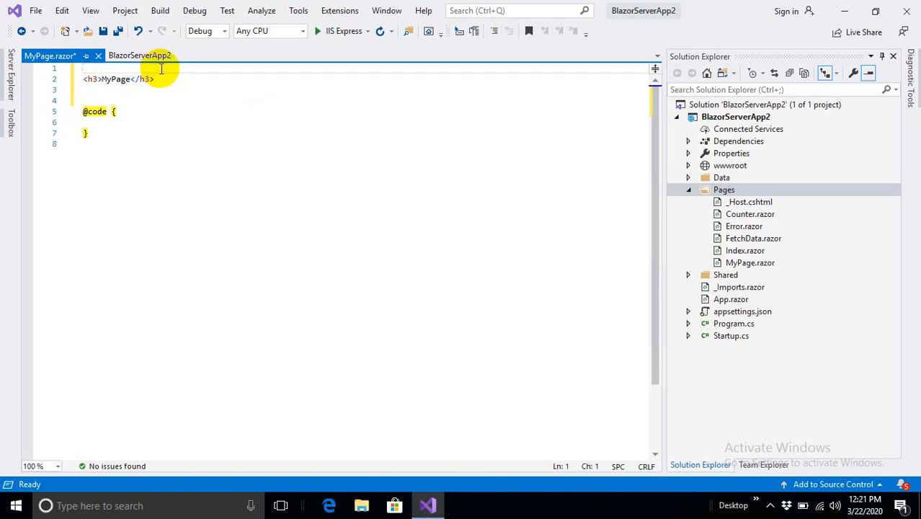
pyautogui.write('@page')
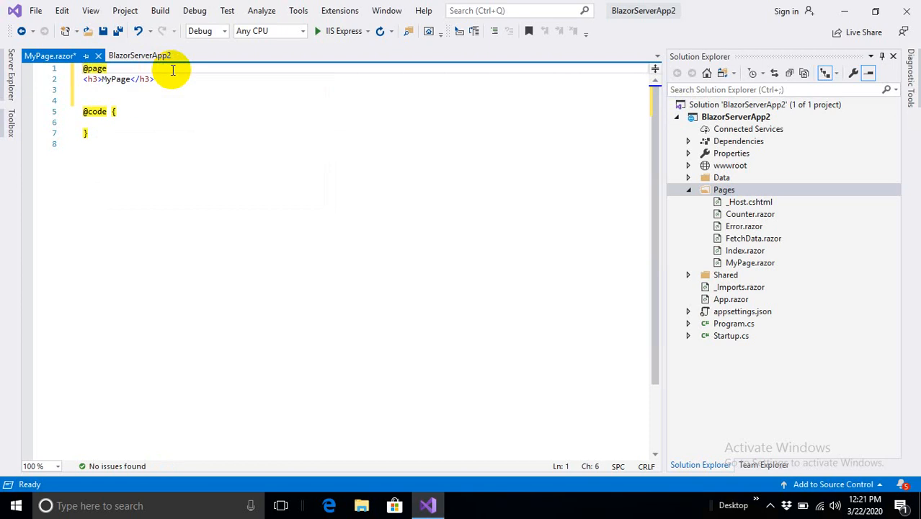
pyautogui.write('""')
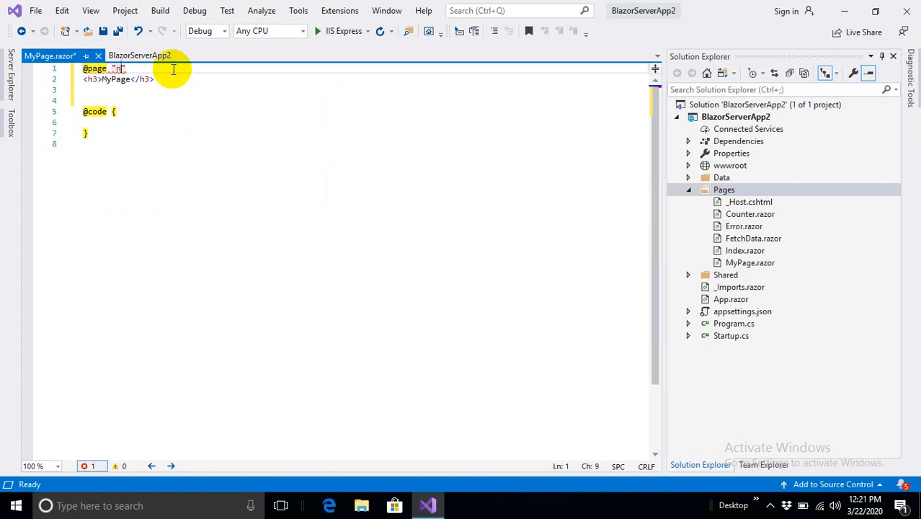
pyautogui.write('newPage')
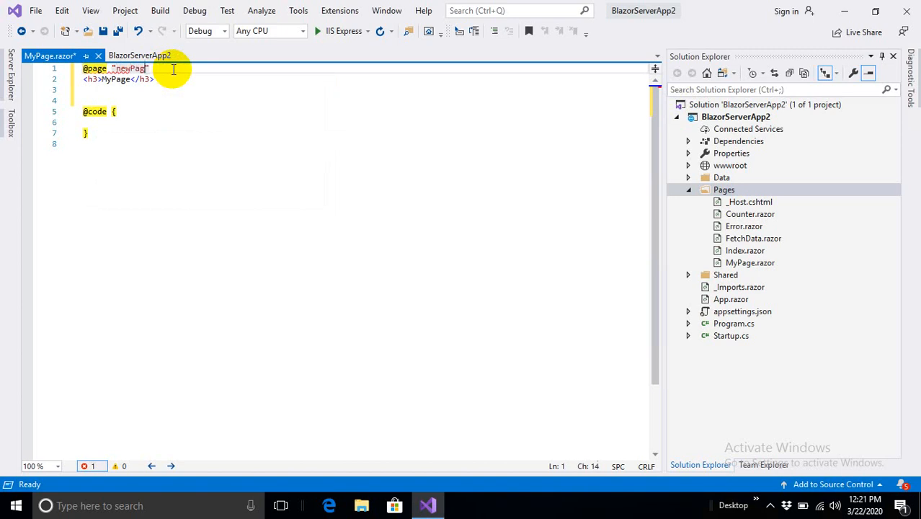
pyautogui.press('BackSpace')
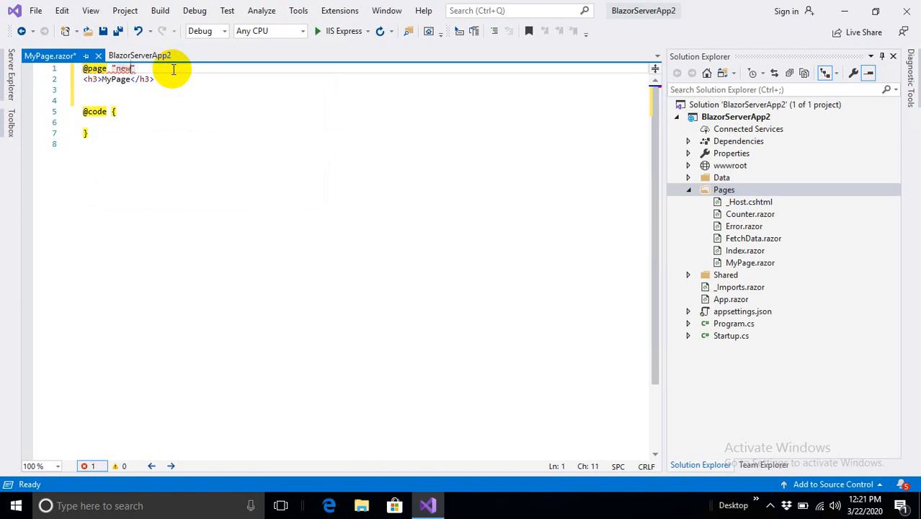
pyautogui.write('page')
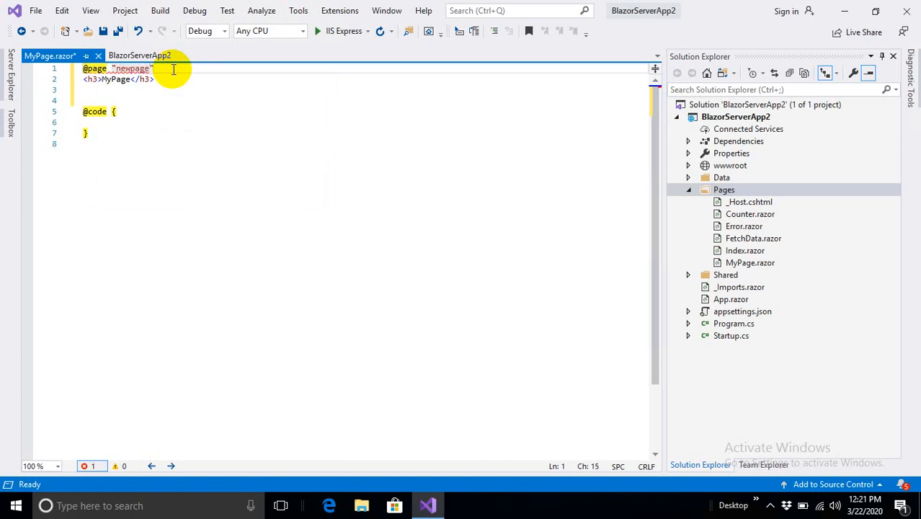
pyautogui.press('Enter')
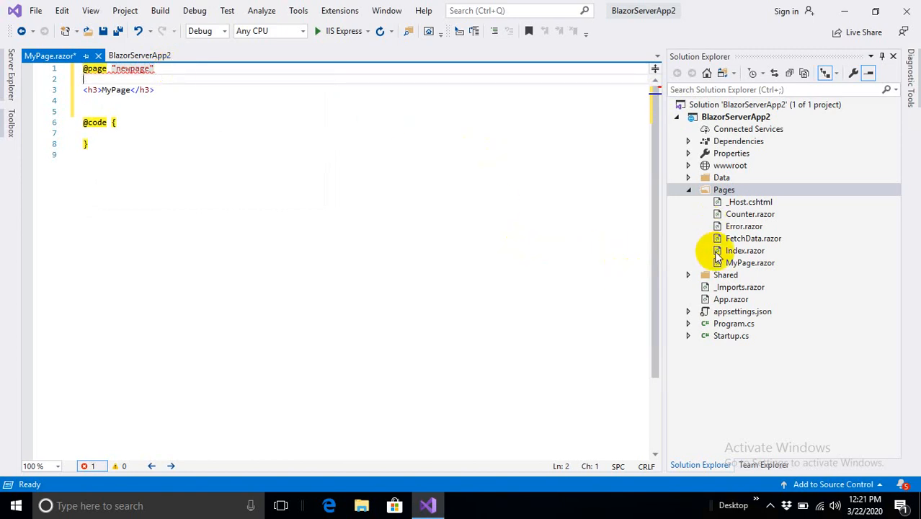
# Step: Compare the Index and Counter routes, then give MyPage the /newpage route and relaunch the app
pyautogui.doubleClick(745, 250)
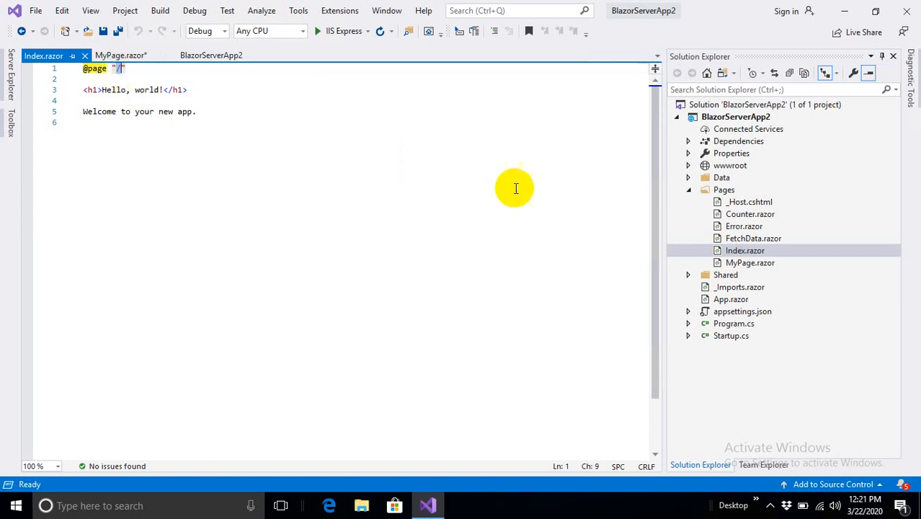
pyautogui.moveTo(628, 241)
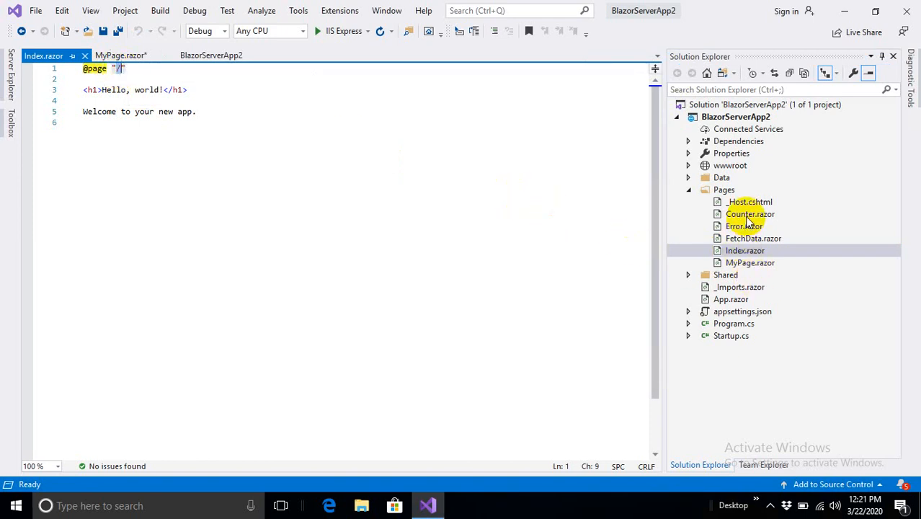
pyautogui.doubleClick(747, 213)
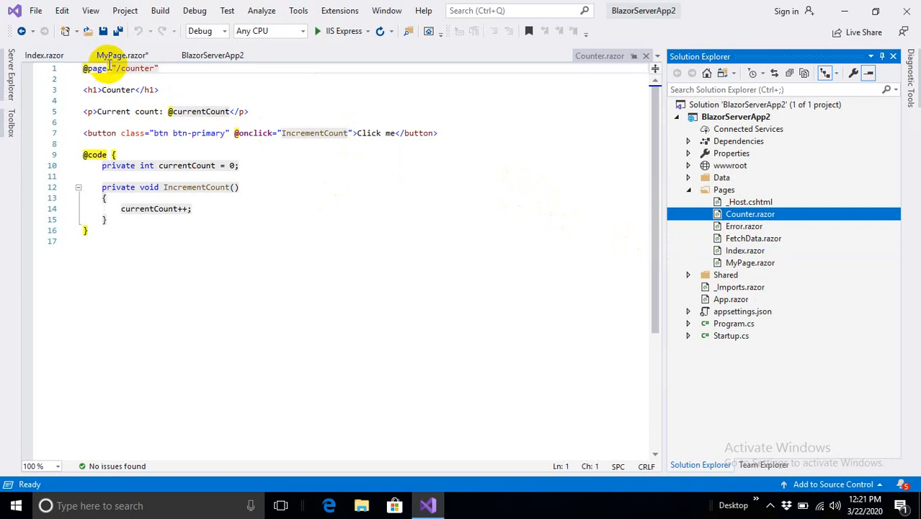
pyautogui.click(121, 54)
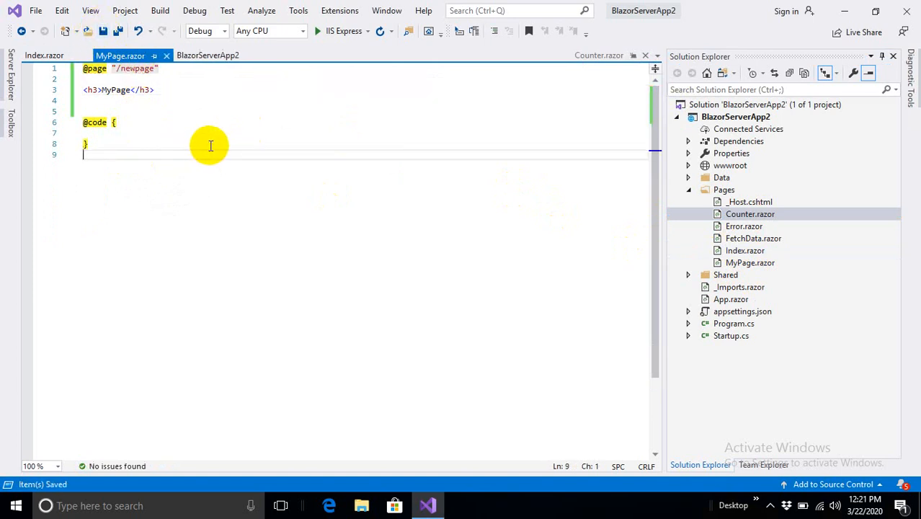
pyautogui.moveTo(222, 118)
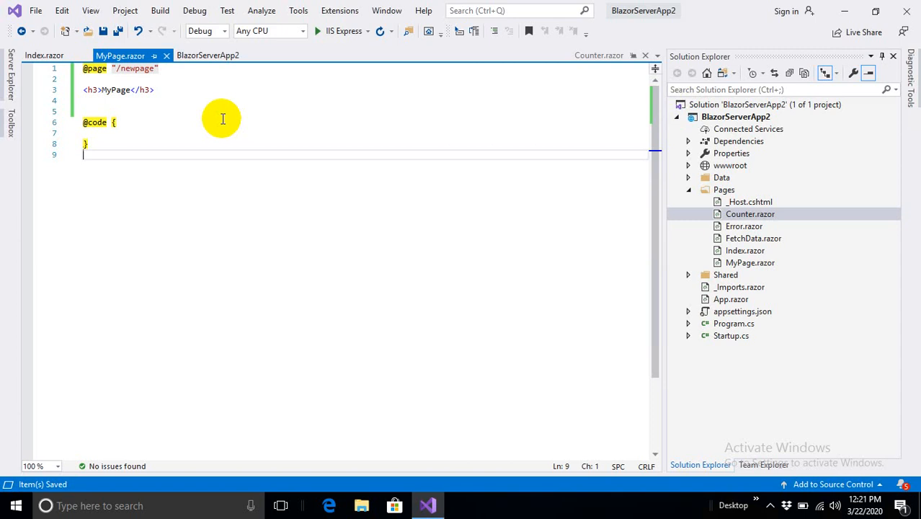
pyautogui.press('F6')
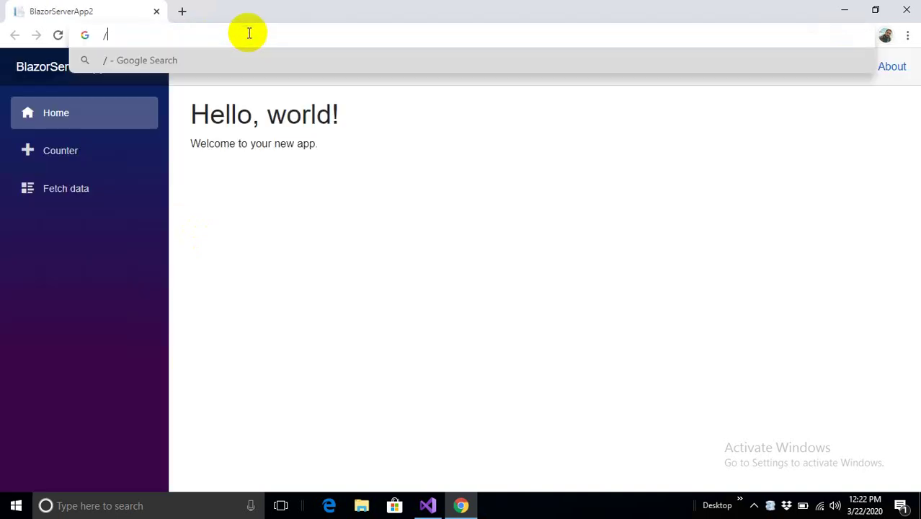
# Step: Browse to localhost:58436/newpage to see the MyPage heading
pyautogui.write('localhost:58436')
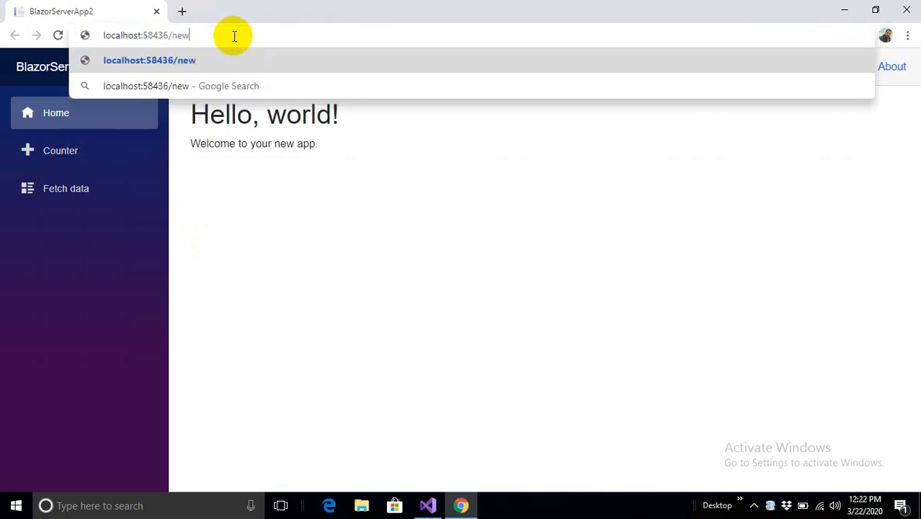
pyautogui.write('page')
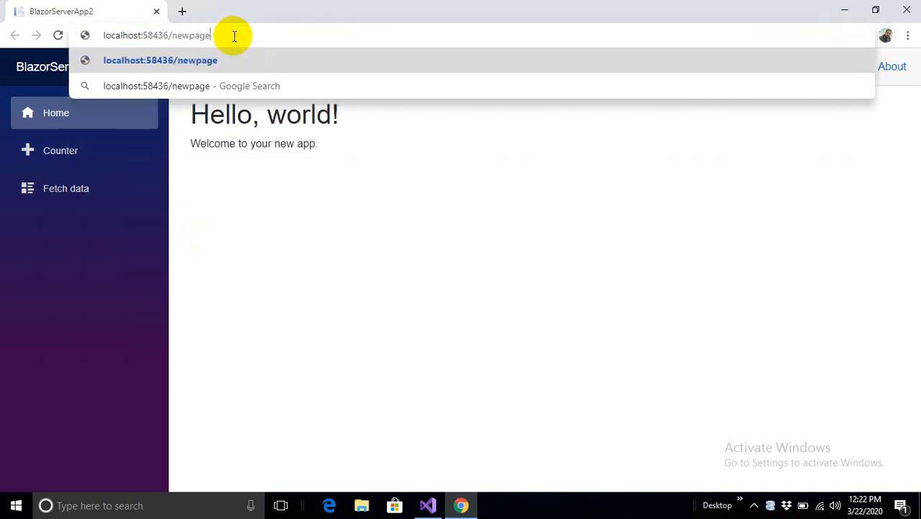
pyautogui.press('Enter')
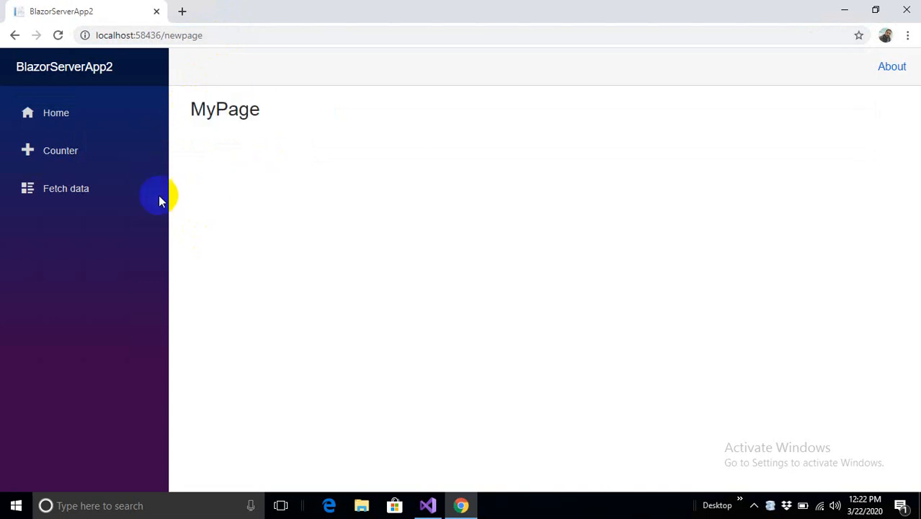
pyautogui.moveTo(307, 408)
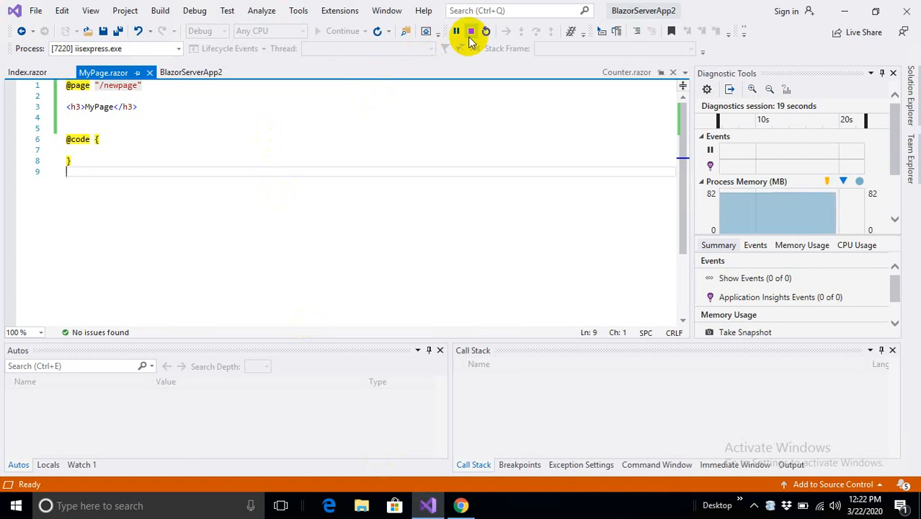
# Step: Stop the app and copy the Fetch data nav item into a My New Page item linking to newpage
pyautogui.click(470, 31)
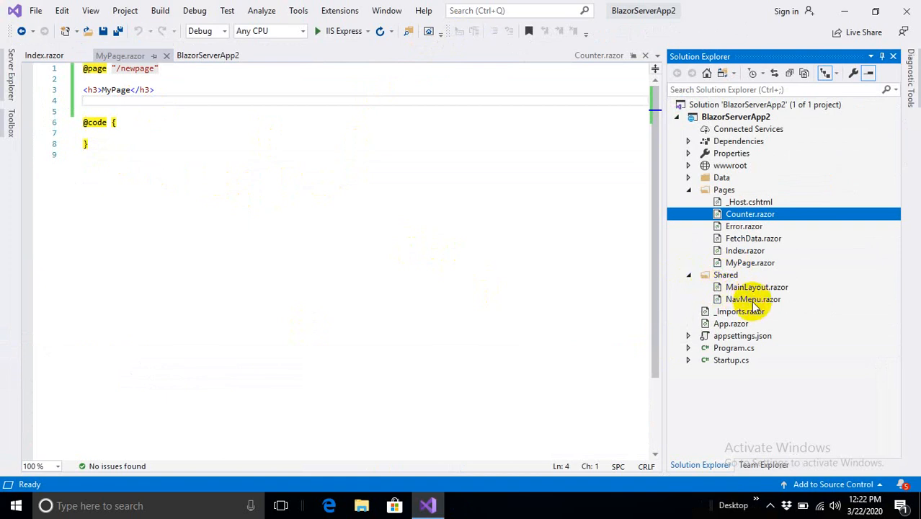
pyautogui.doubleClick(753, 299)
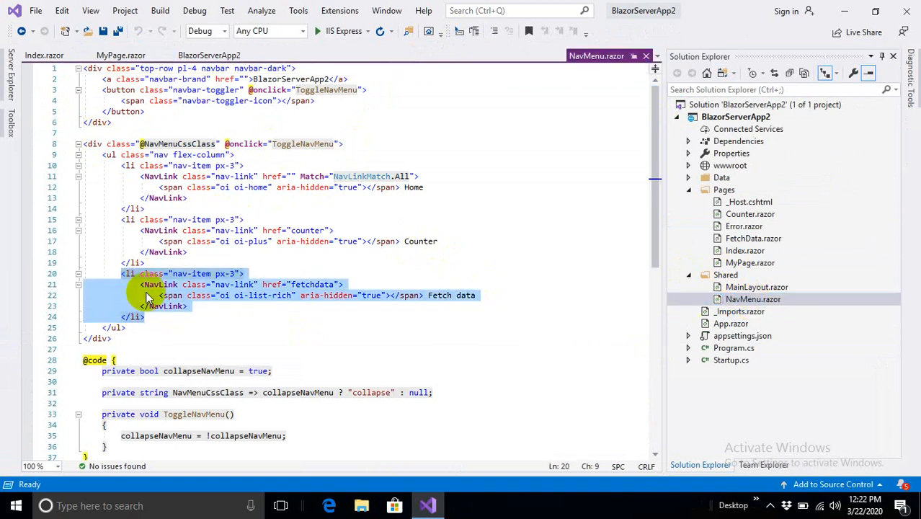
pyautogui.click(170, 317)
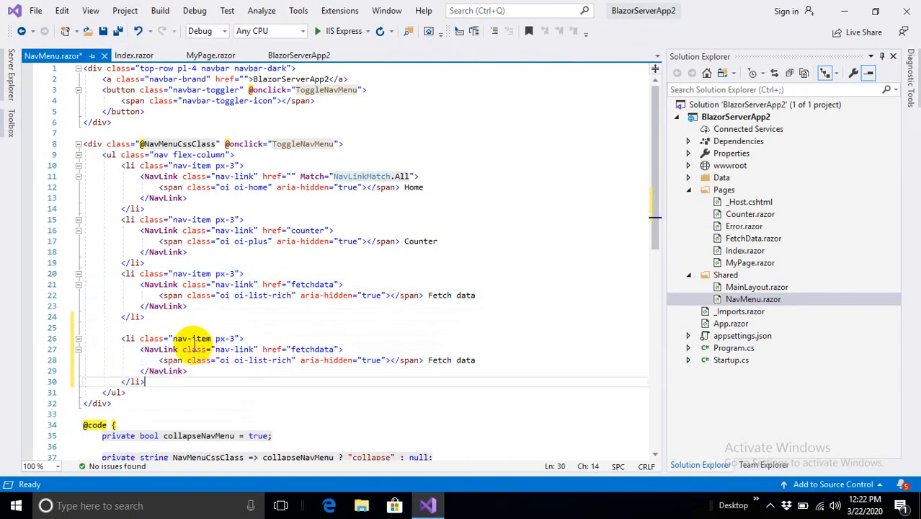
pyautogui.doubleClick(464, 361)
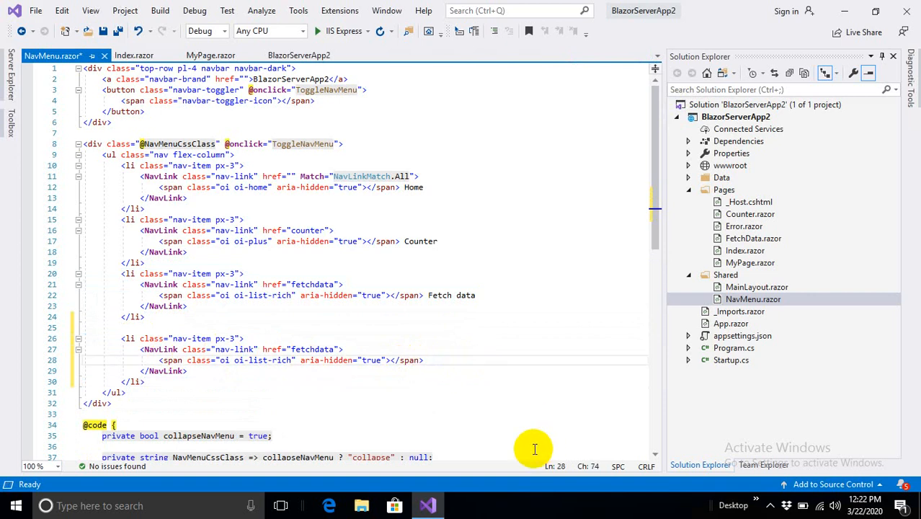
pyautogui.write('My New Page')
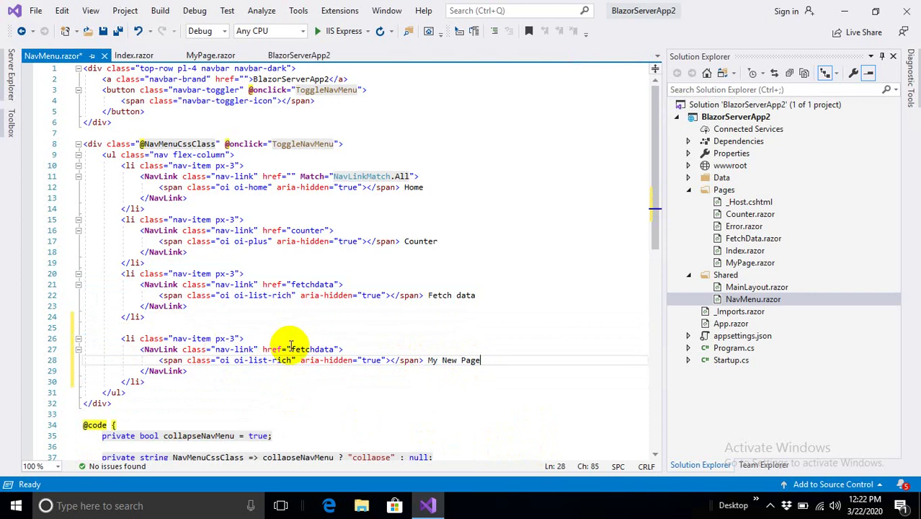
pyautogui.doubleClick(313, 349)
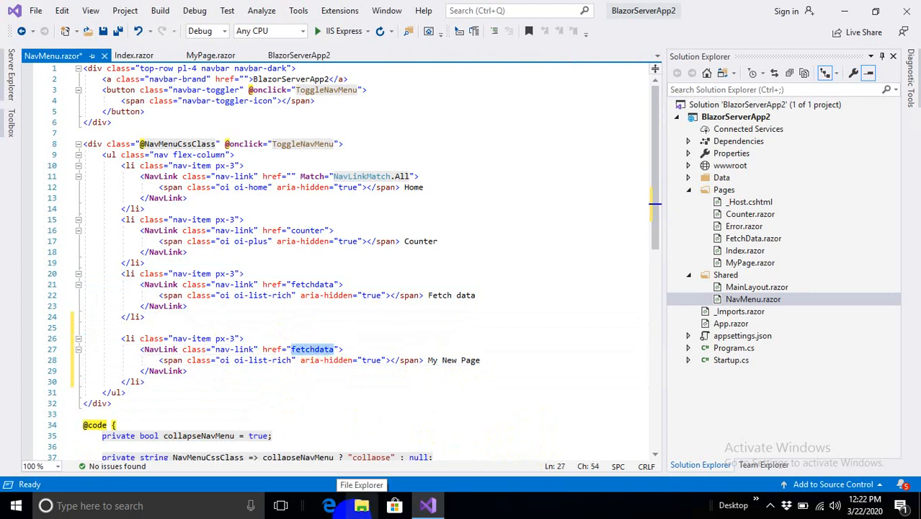
pyautogui.write('newpage')
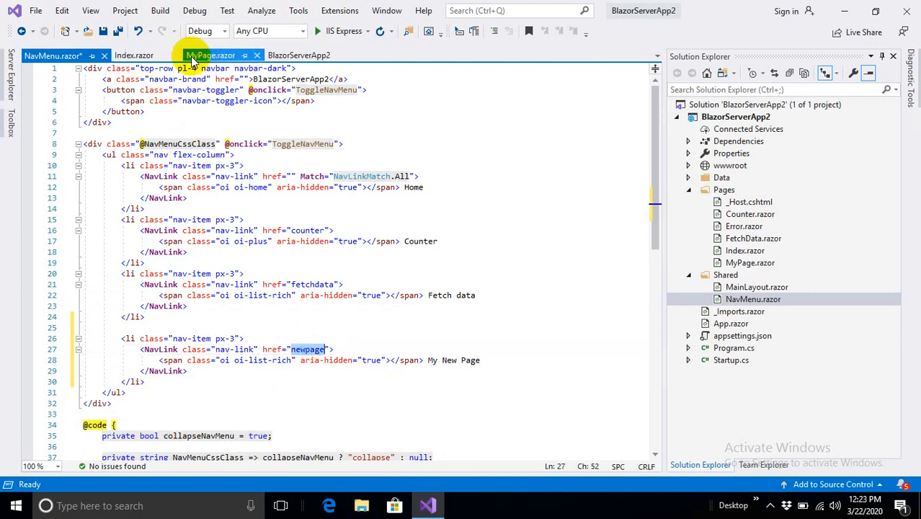
pyautogui.click(220, 54)
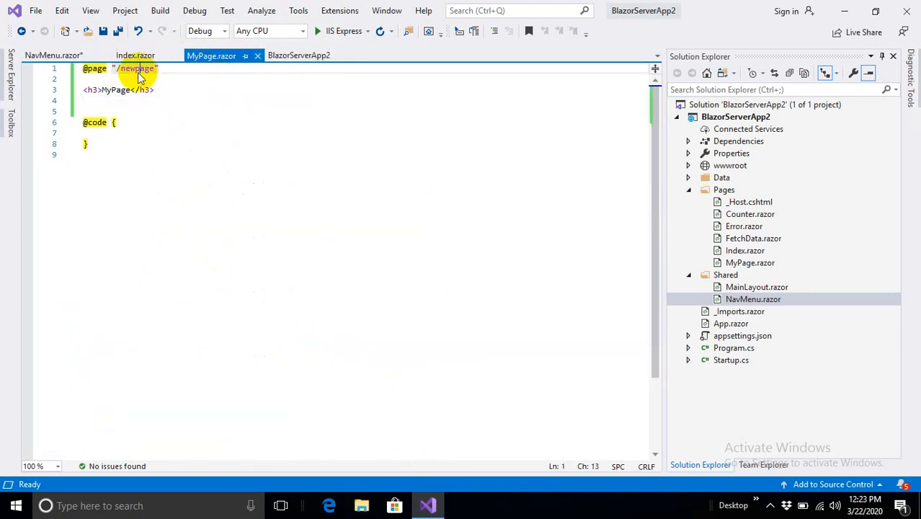
# Step: Open My New Page from the app's sidebar to view MyPage at /newpage
pyautogui.click(50, 49)
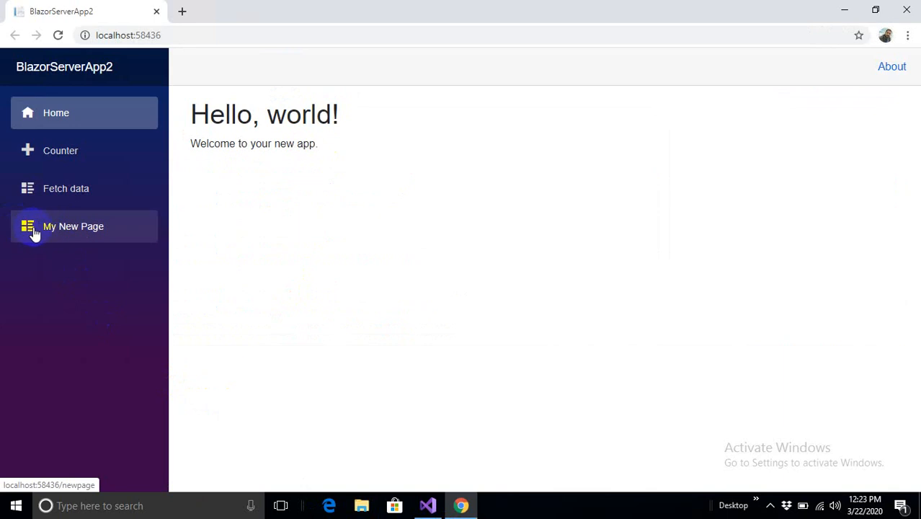
pyautogui.moveTo(14, 209)
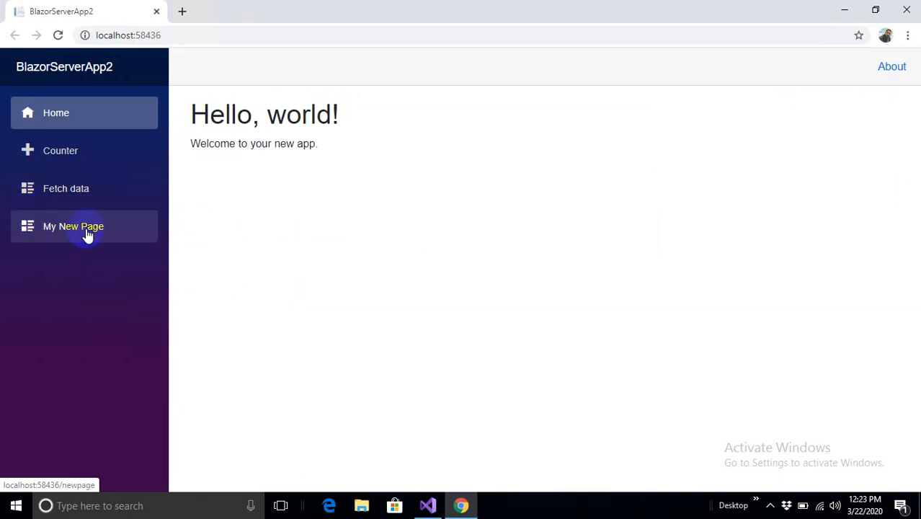
pyautogui.click(73, 226)
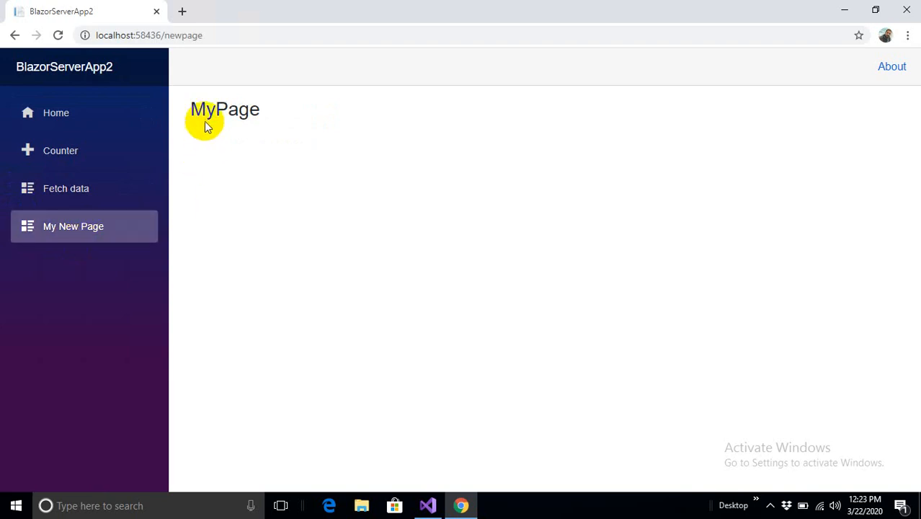
pyautogui.moveTo(248, 128)
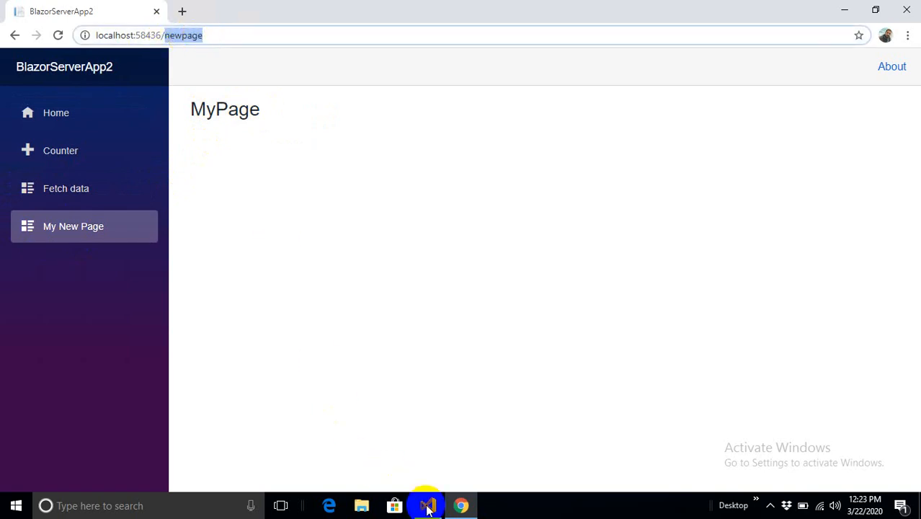
pyautogui.click(427, 505)
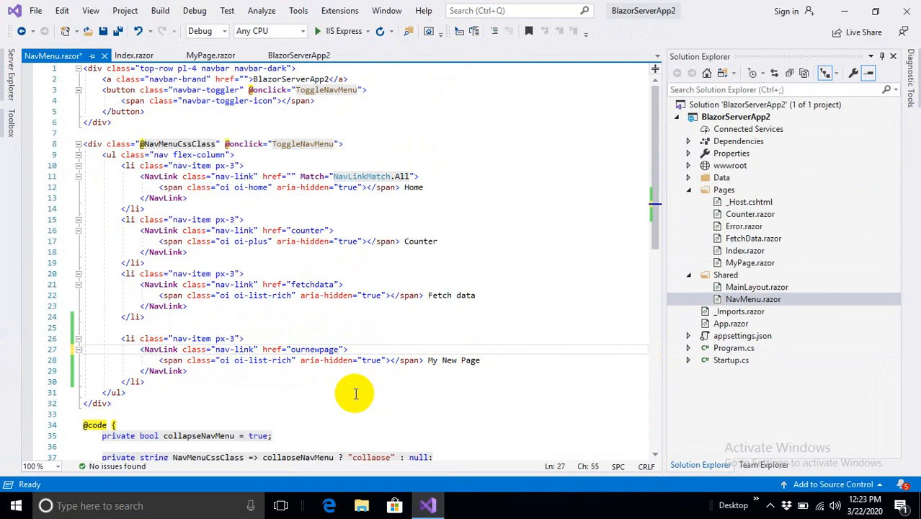
pyautogui.doubleClick(314, 349)
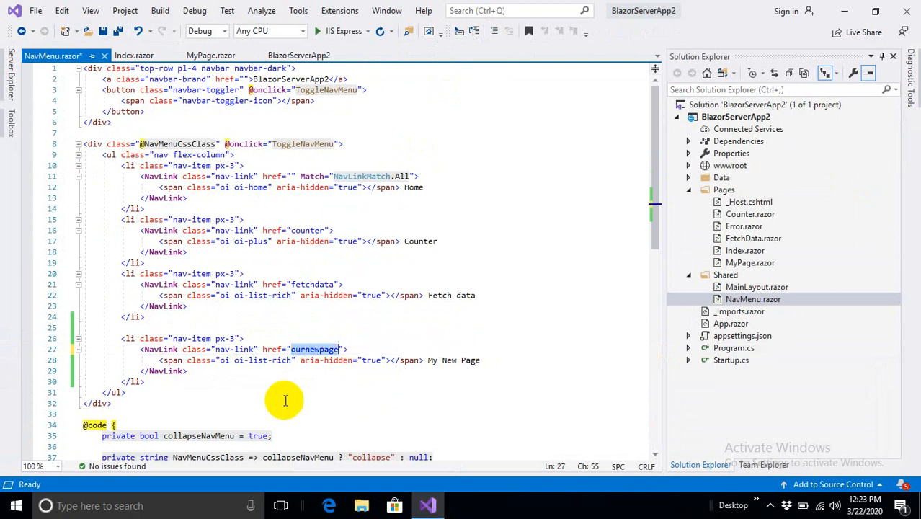
pyautogui.click(215, 55)
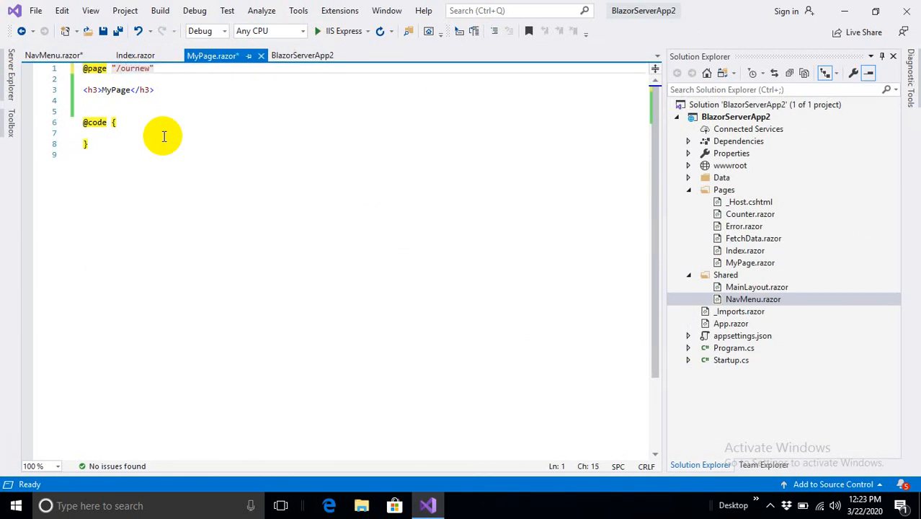
pyautogui.write('page')
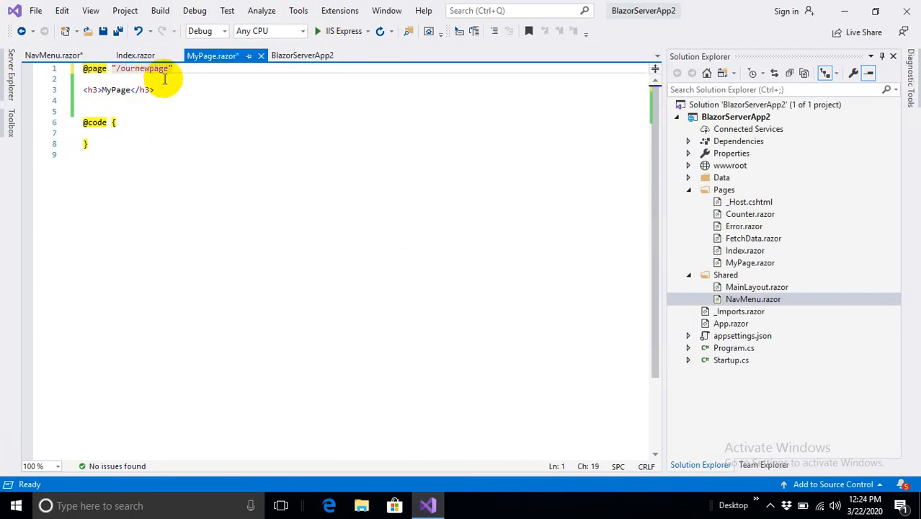
pyautogui.click(749, 262)
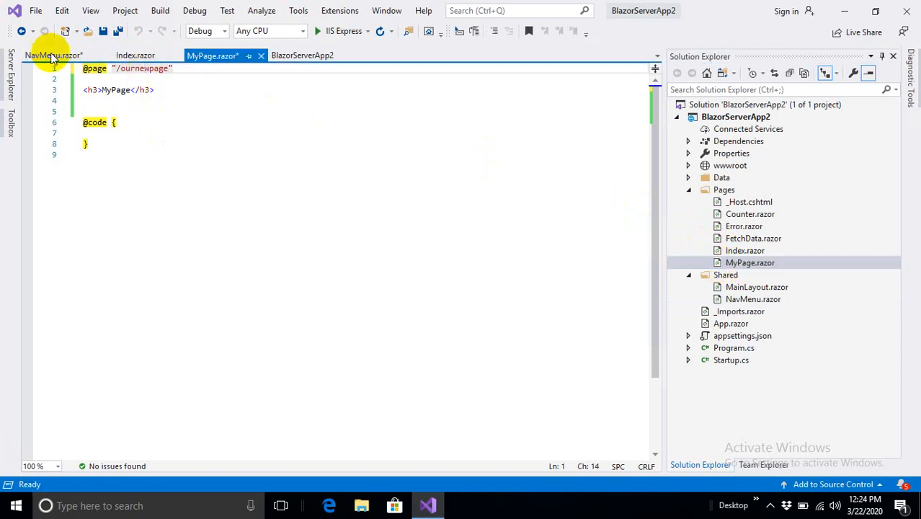
pyautogui.click(47, 54)
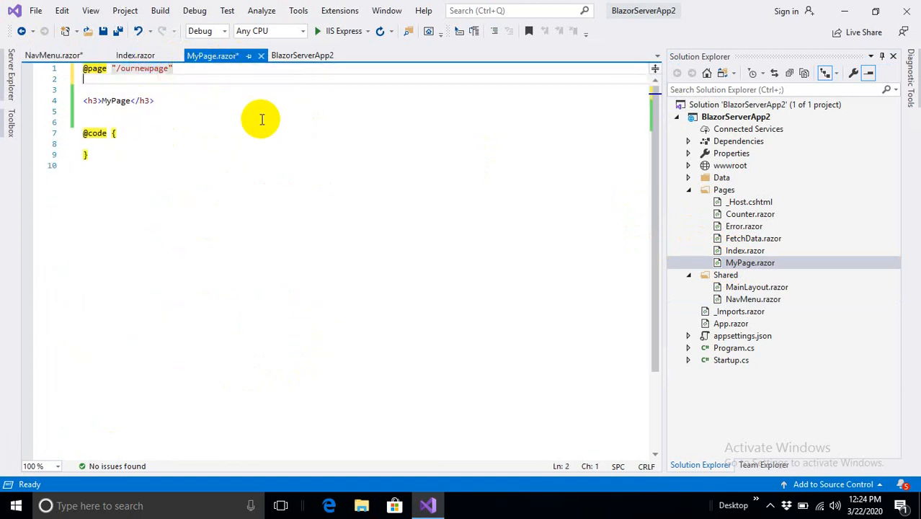
pyautogui.write('@page "/')
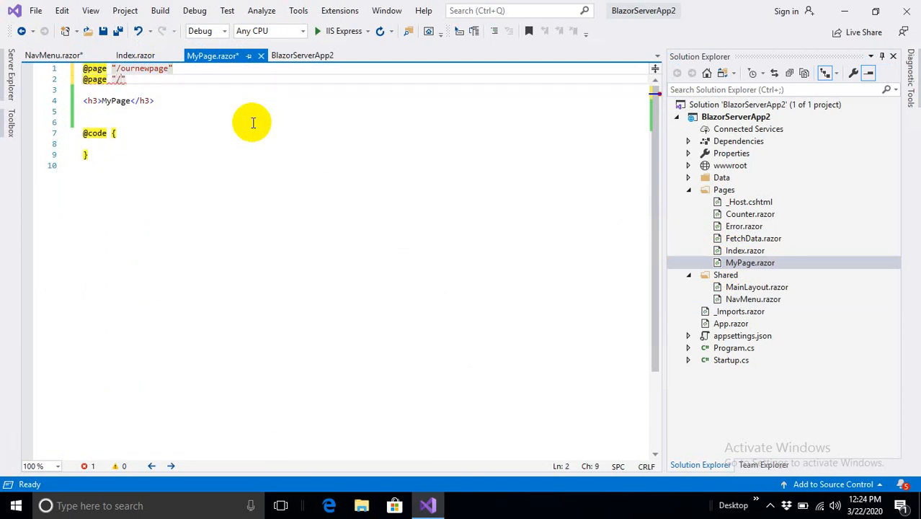
pyautogui.write('/newpage')
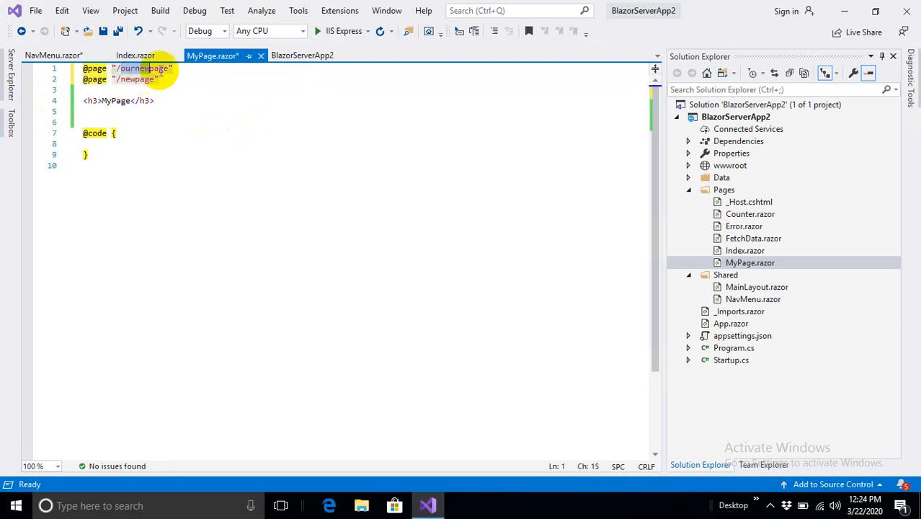
pyautogui.click(154, 79)
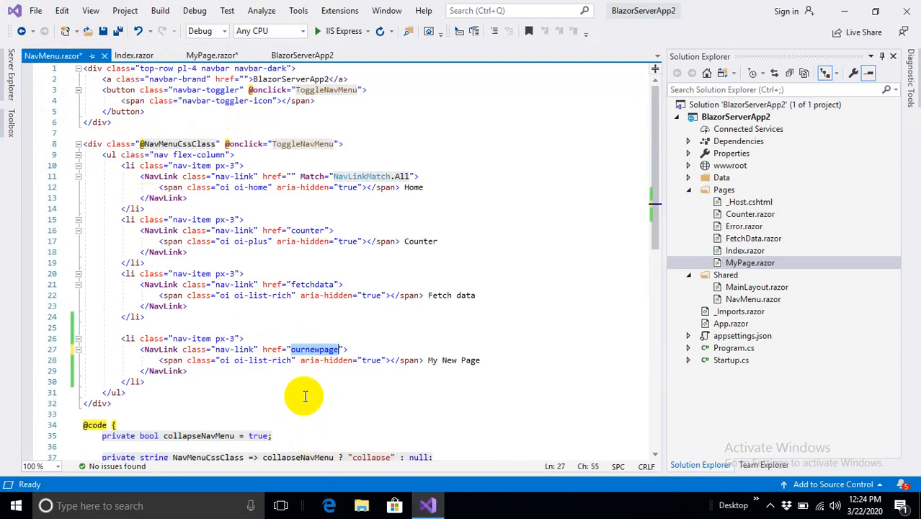
pyautogui.moveTo(312, 350)
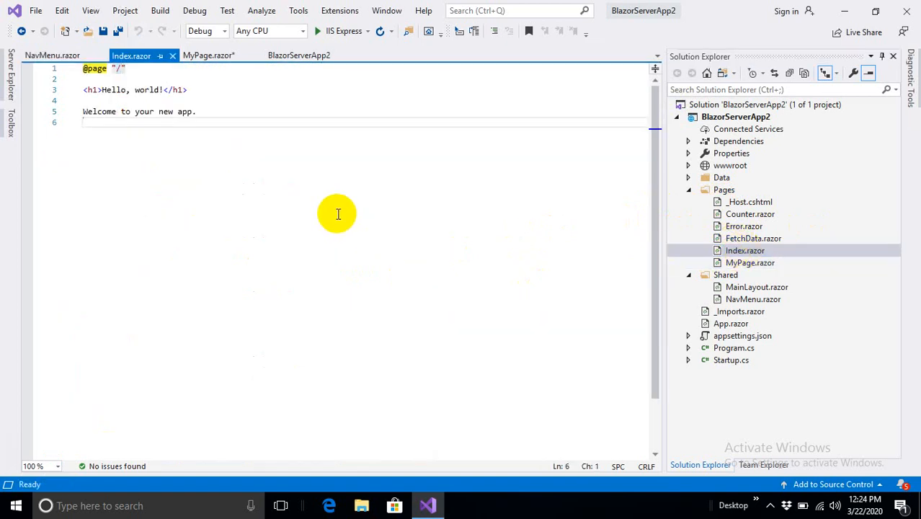
# Step: Type a link <a href="/newpage">My New Page</a> below the welcome text in Index.razor
pyautogui.write('<a href="')
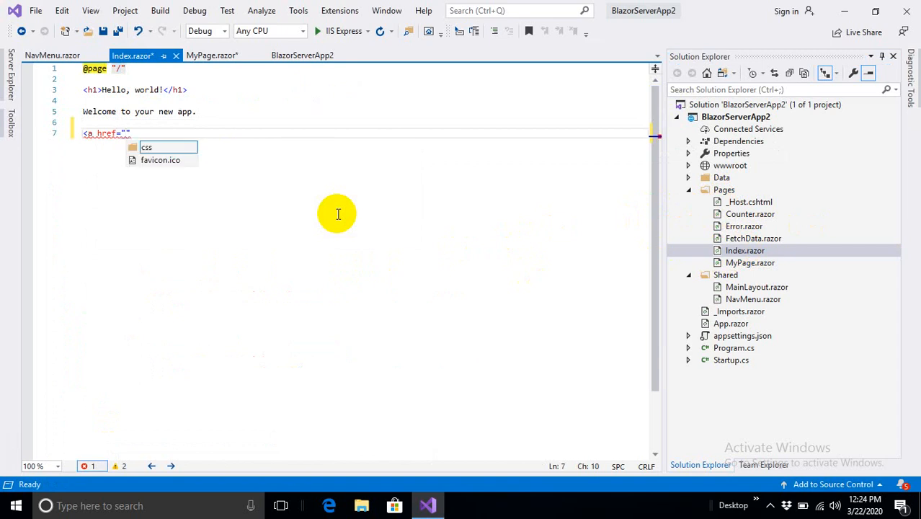
pyautogui.write('/')
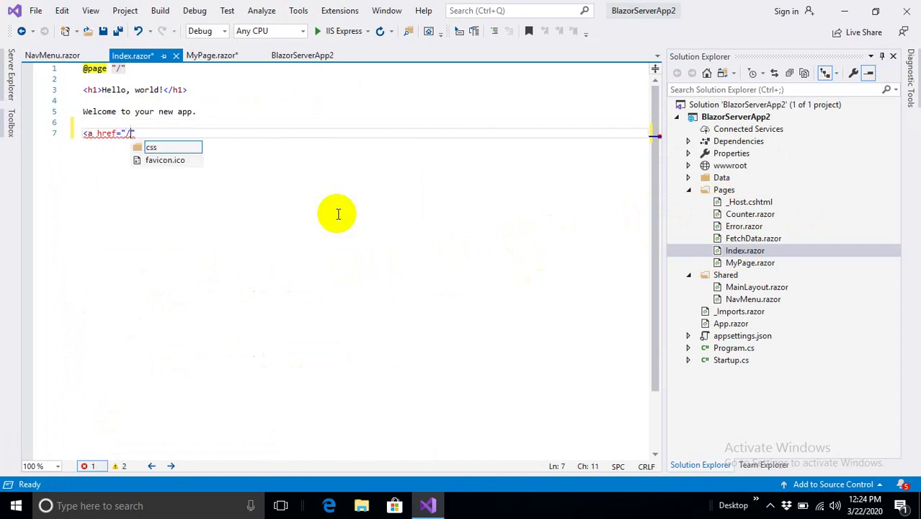
pyautogui.write('newpage')
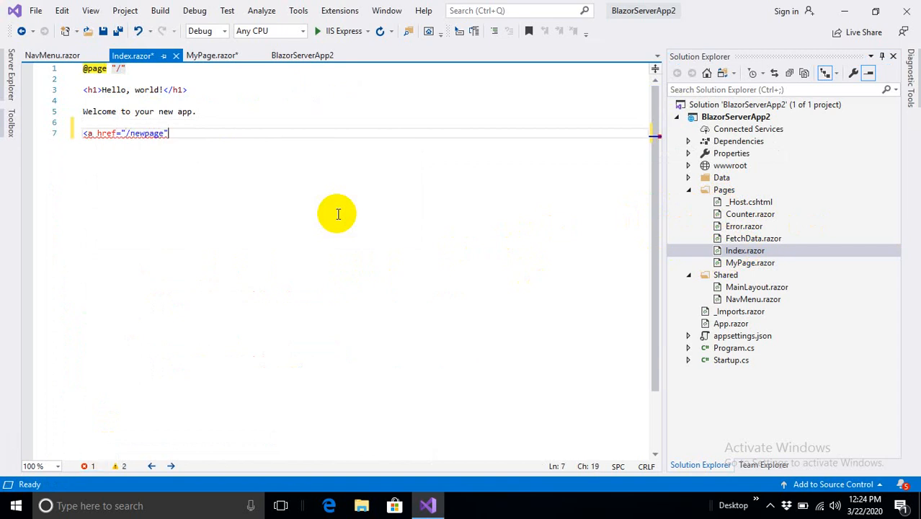
pyautogui.write('>My New</a>')
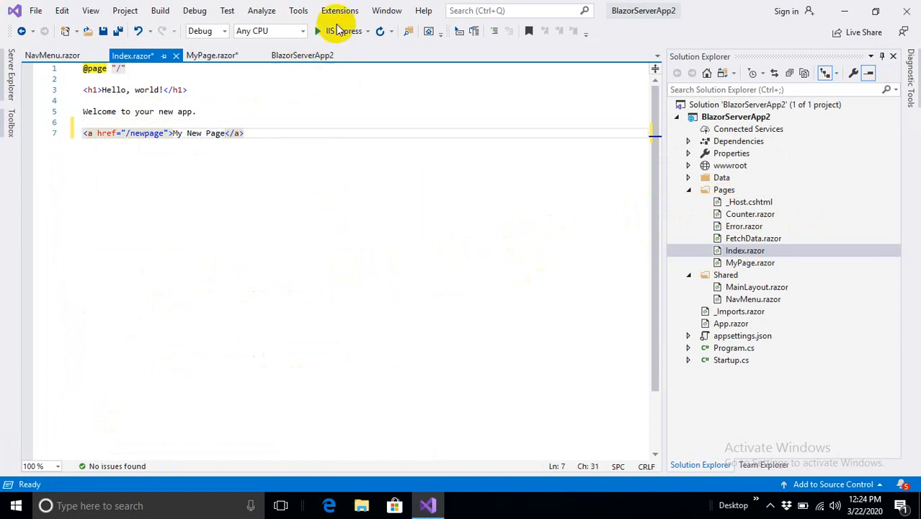
# Step: Compare with NavMenu.razor's ournewpage href, then return to Index.razor
pyautogui.click(49, 50)
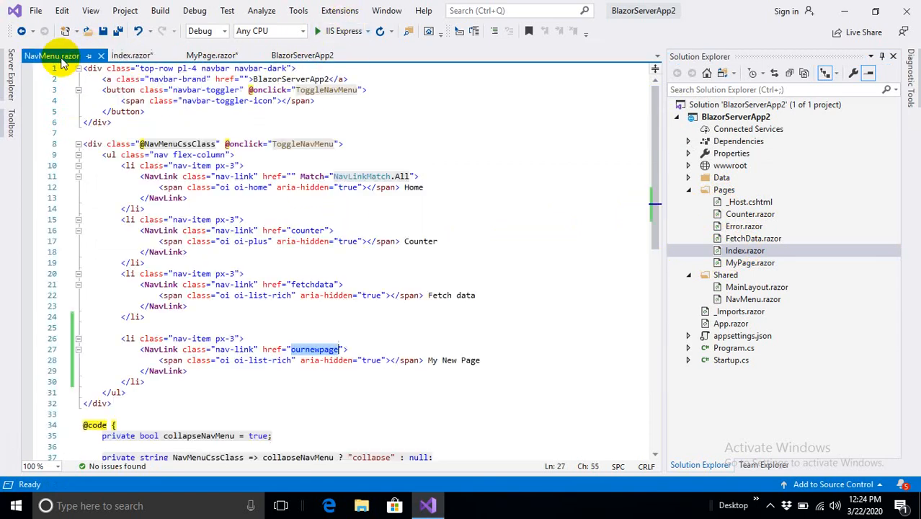
pyautogui.doubleClick(313, 349)
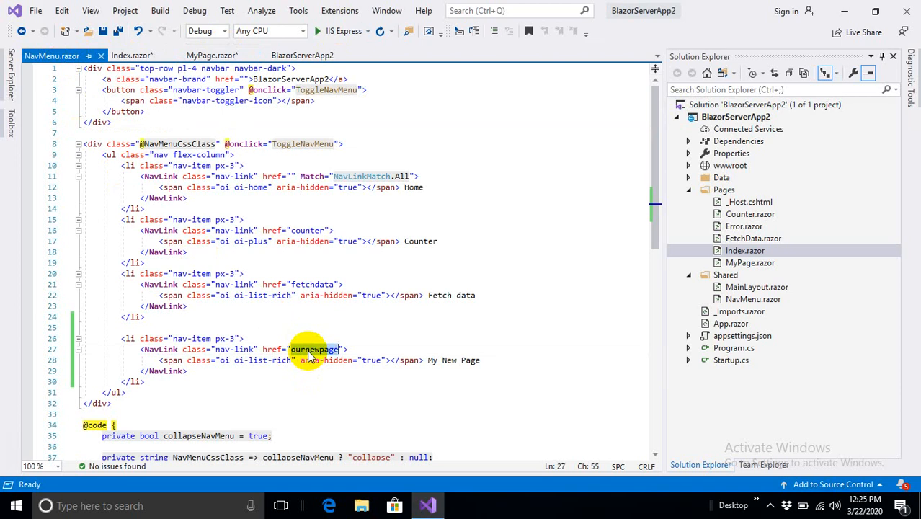
pyautogui.click(140, 55)
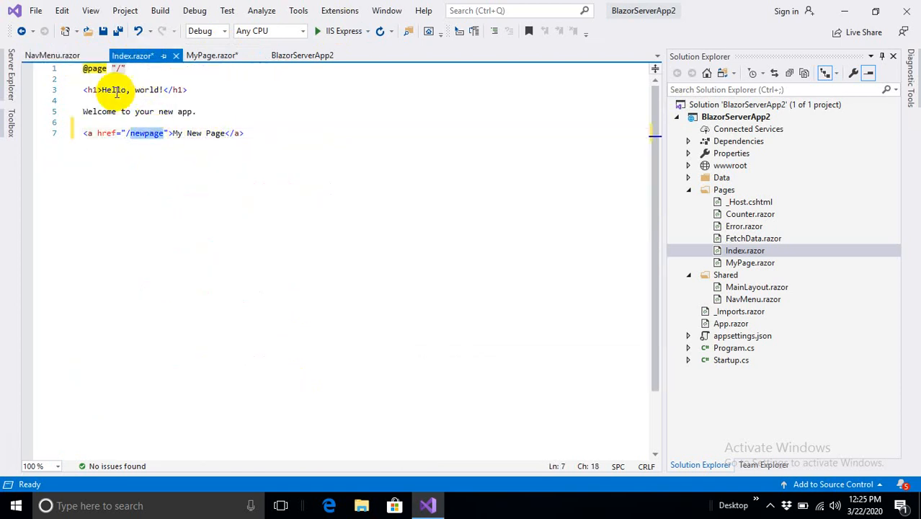
pyautogui.click(217, 55)
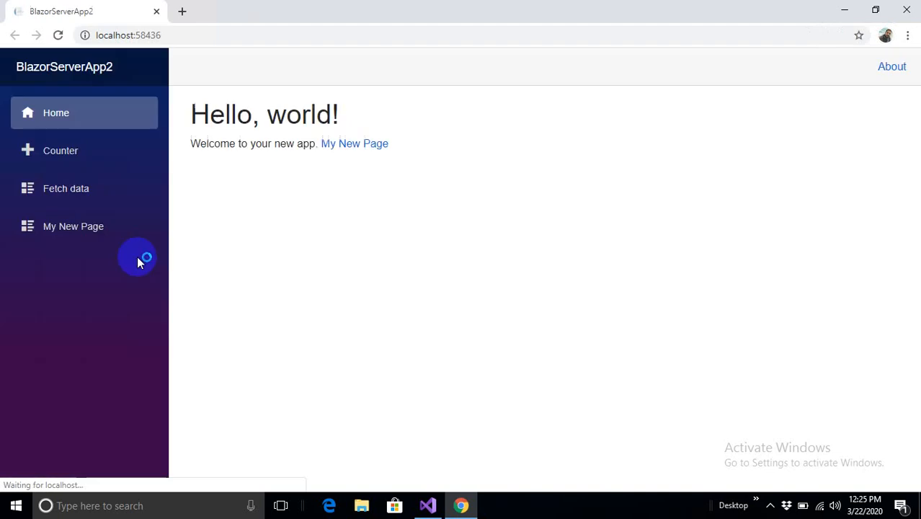
pyautogui.moveTo(54, 234)
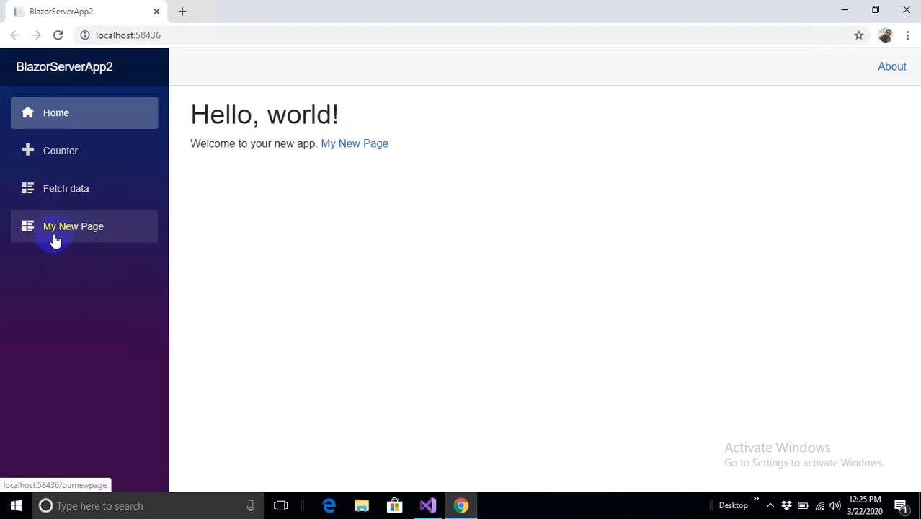
# Step: Check the sidebar My New Page item and the Home page link both open My Page
pyautogui.click(72, 226)
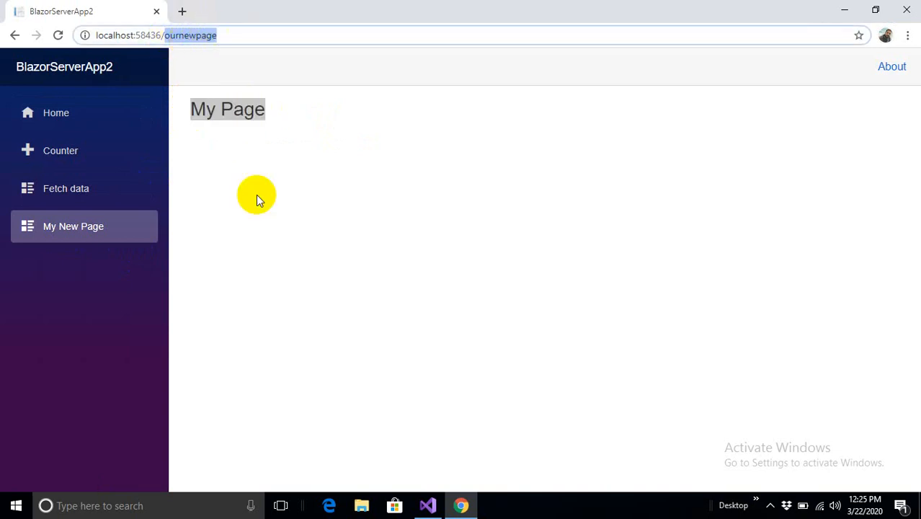
pyautogui.click(55, 112)
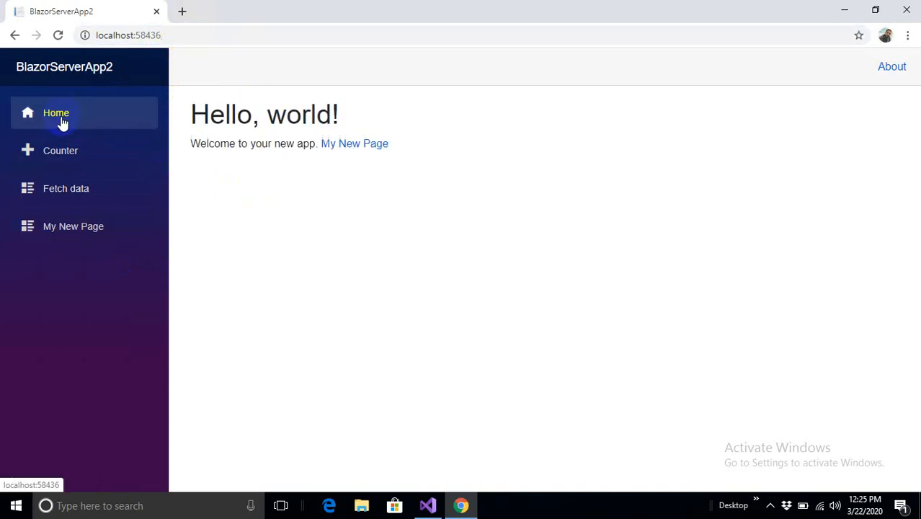
pyautogui.moveTo(334, 148)
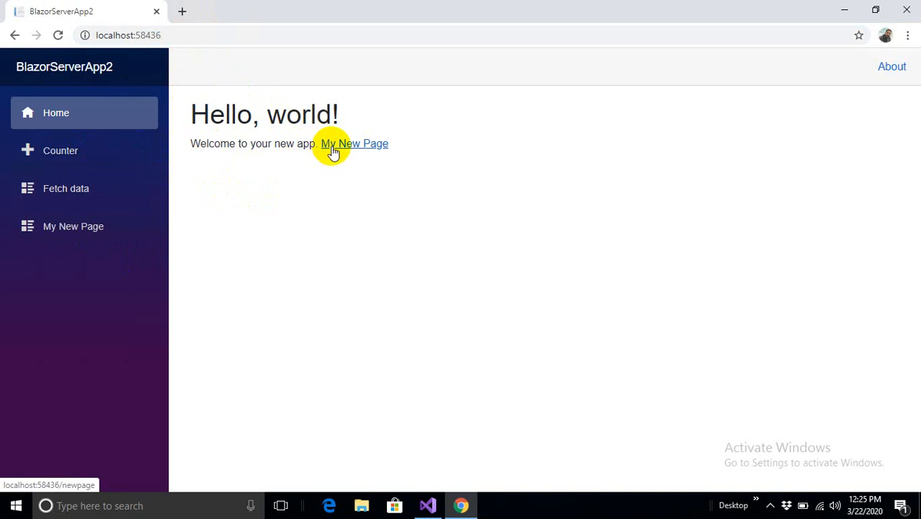
pyautogui.click(353, 143)
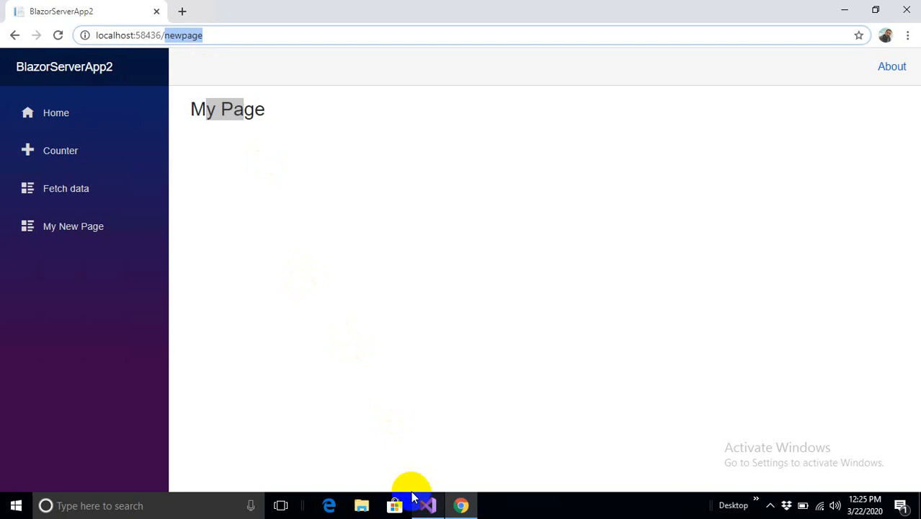
pyautogui.click(425, 505)
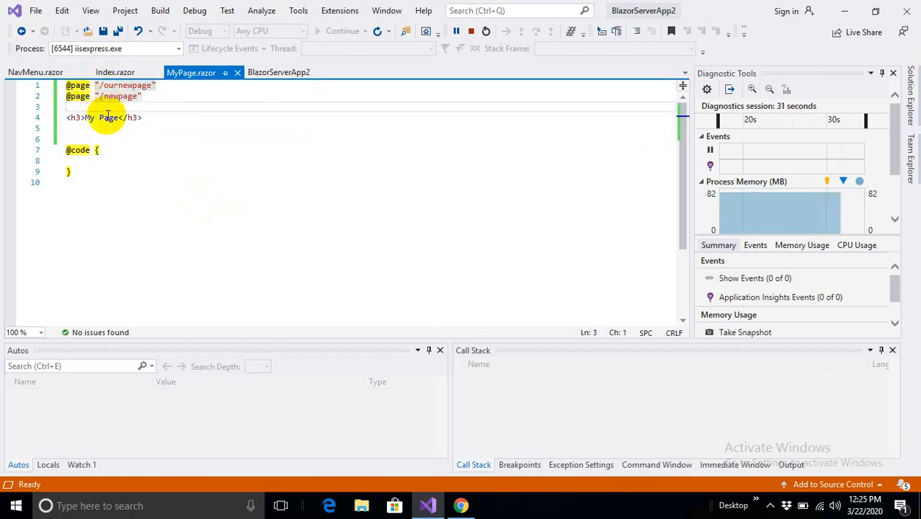
pyautogui.moveTo(119, 97)
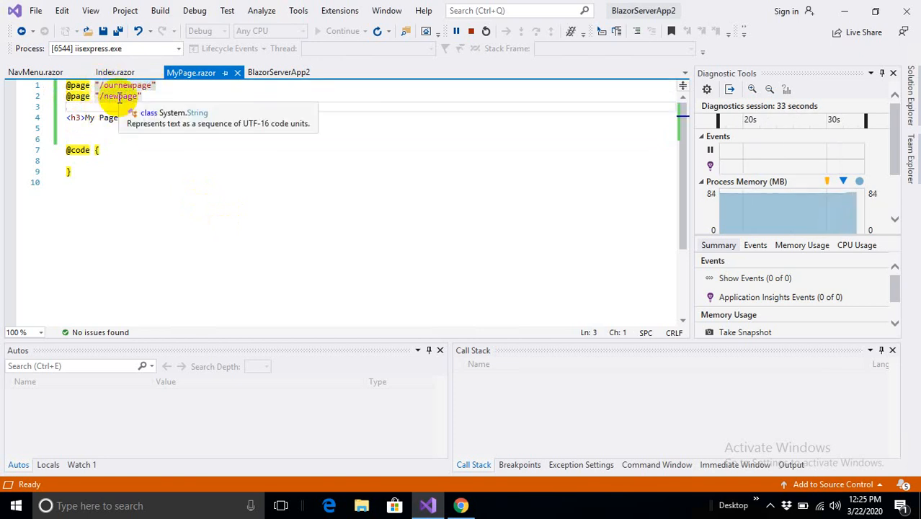